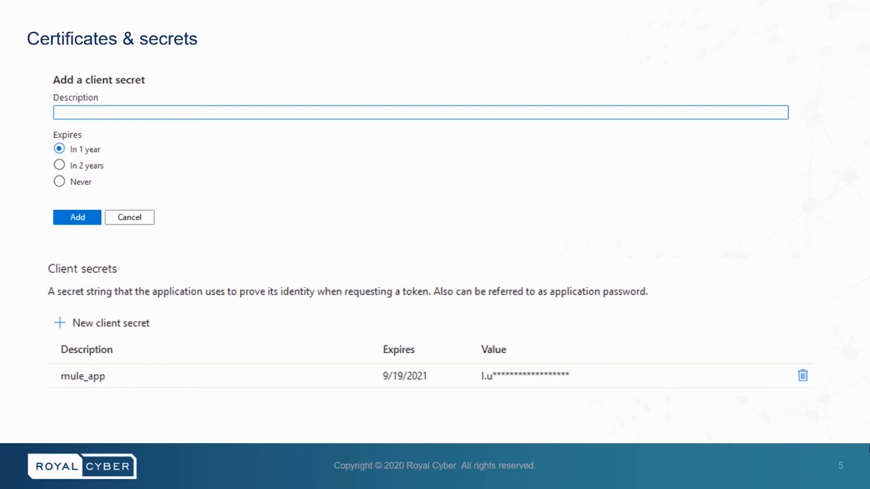
# Advance through the client secret and JWT Validation slides, then return to the Azure portal.
pyautogui.press('Right')
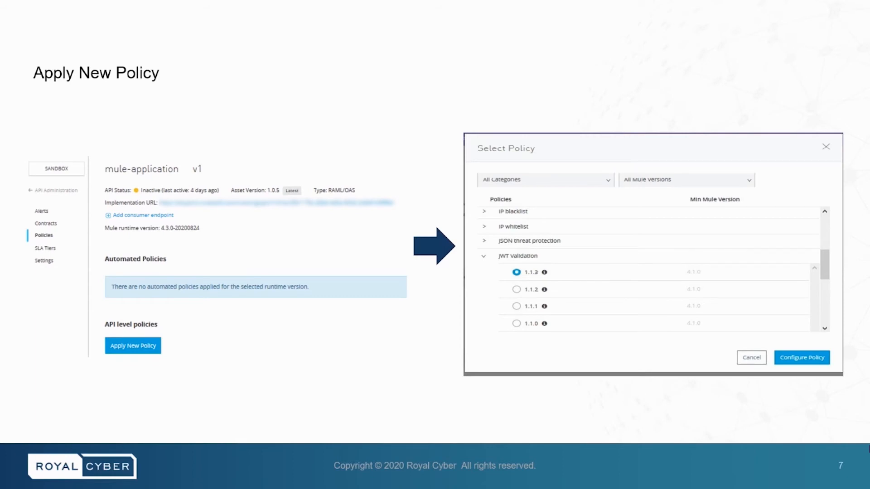
pyautogui.click(801, 357)
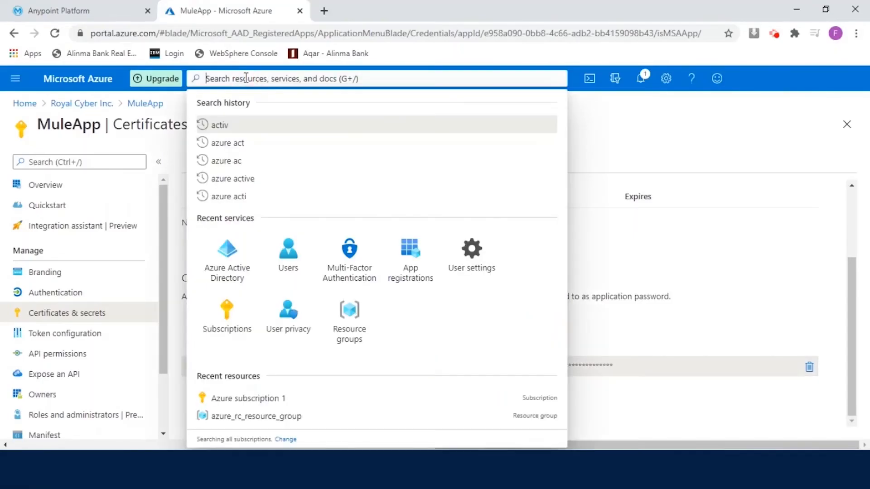
# Navigate from Royal Cyber Inc. to App registrations, glance at New registration, and return to the MuleApp list.
pyautogui.write('azure')
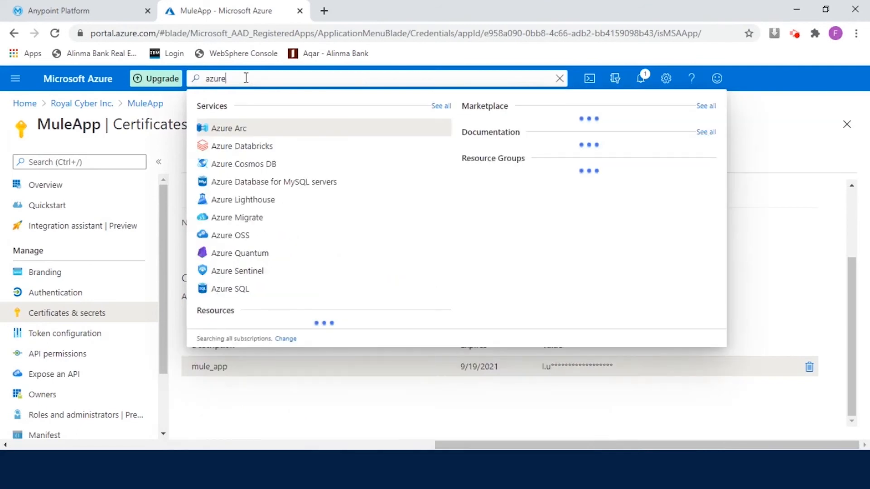
pyautogui.write('acit')
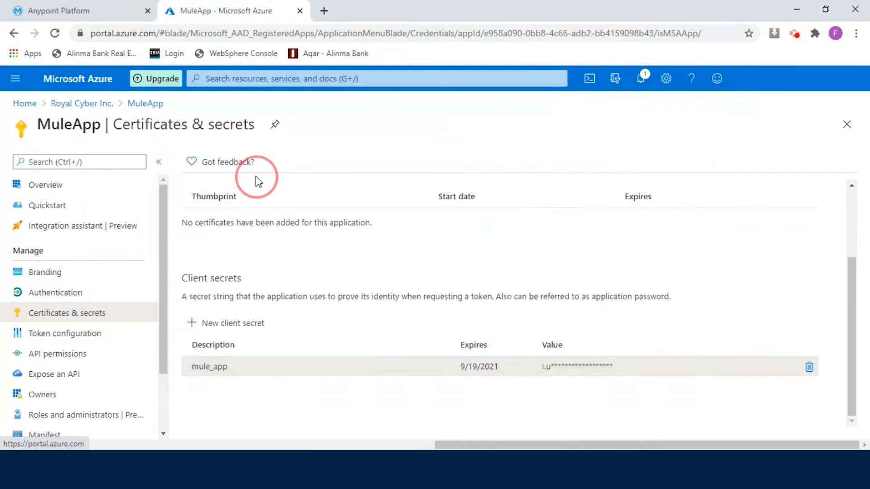
pyautogui.click(81, 103)
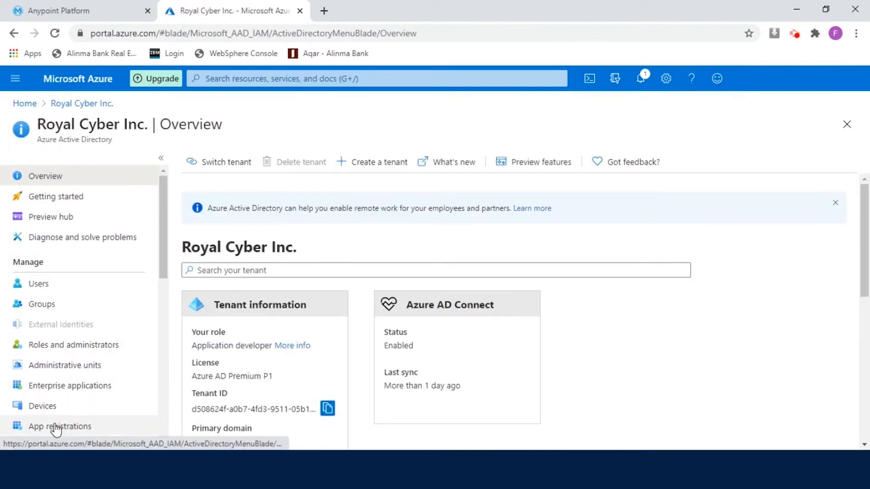
pyautogui.moveTo(54, 426)
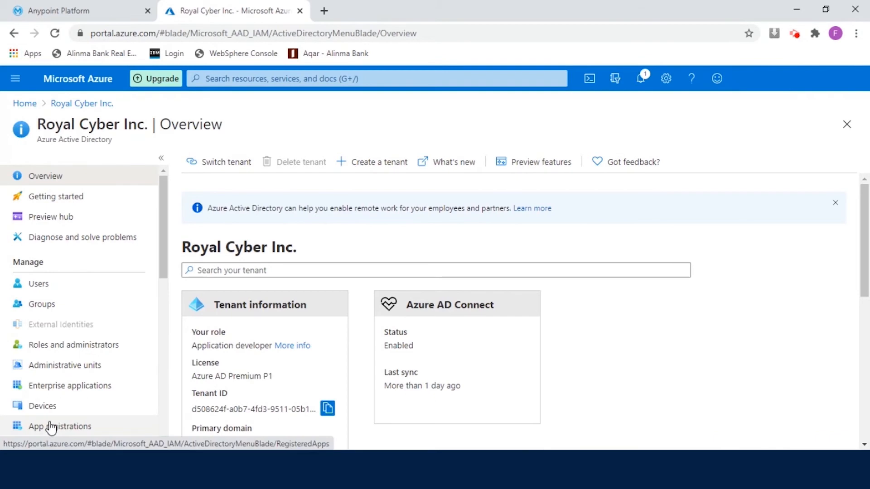
pyautogui.click(59, 425)
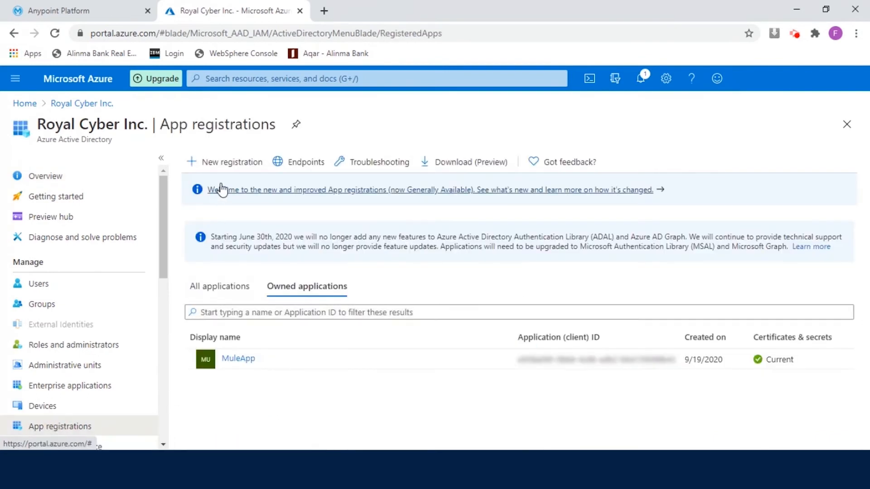
pyautogui.click(230, 161)
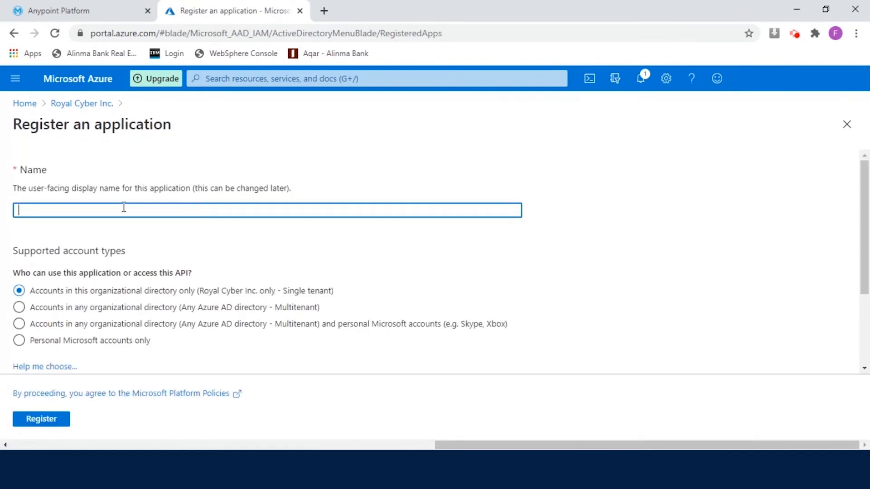
pyautogui.click(19, 307)
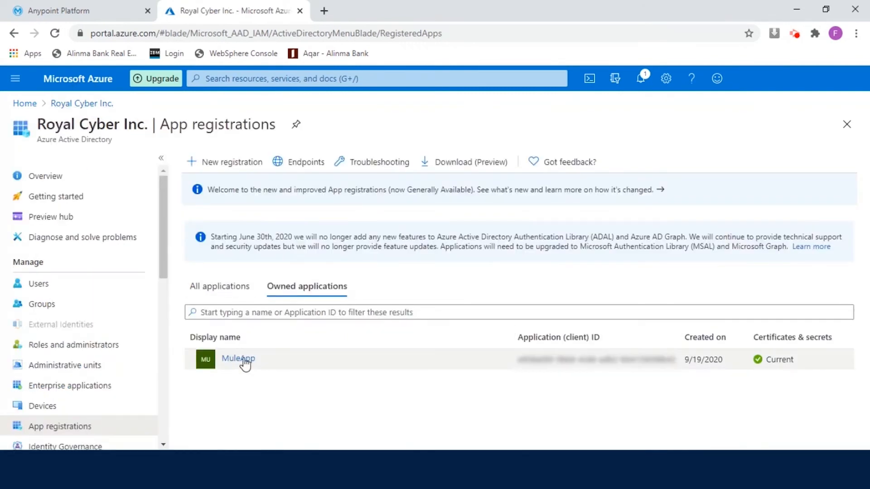
# Show MuleApp's Expose an API page with its scope, starting Add a scope then cancelling it.
pyautogui.click(237, 359)
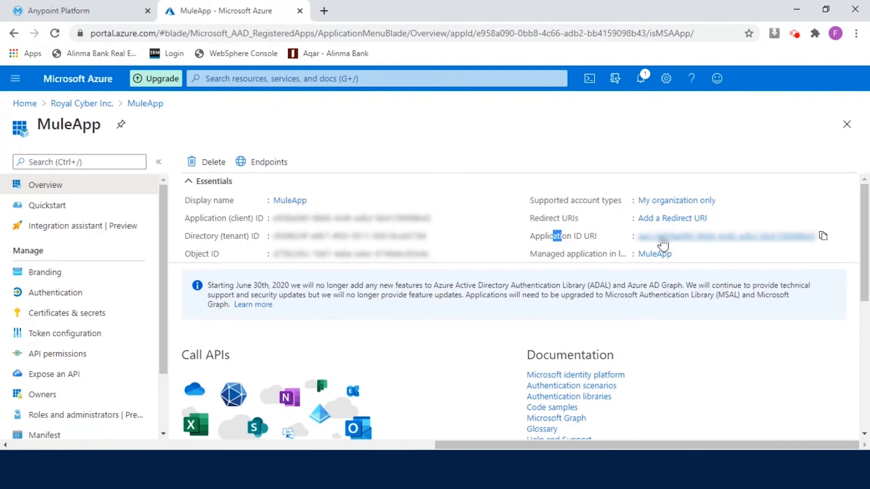
pyautogui.click(55, 373)
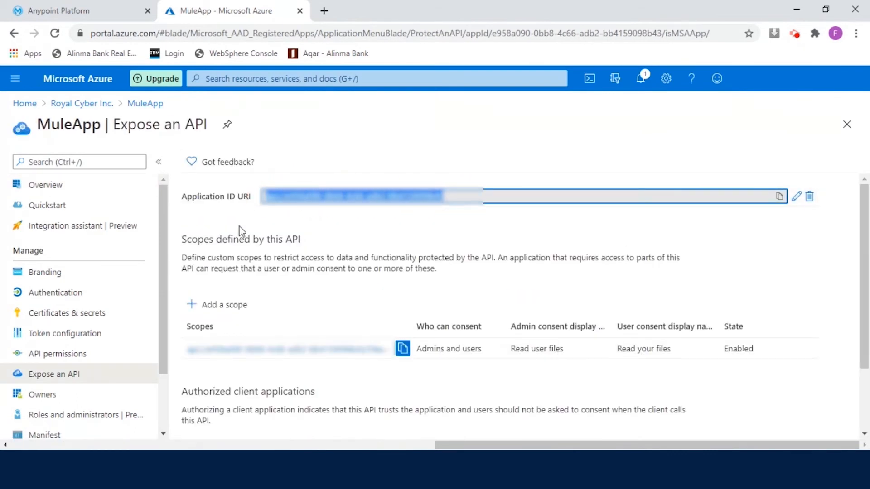
pyautogui.scroll(-3)
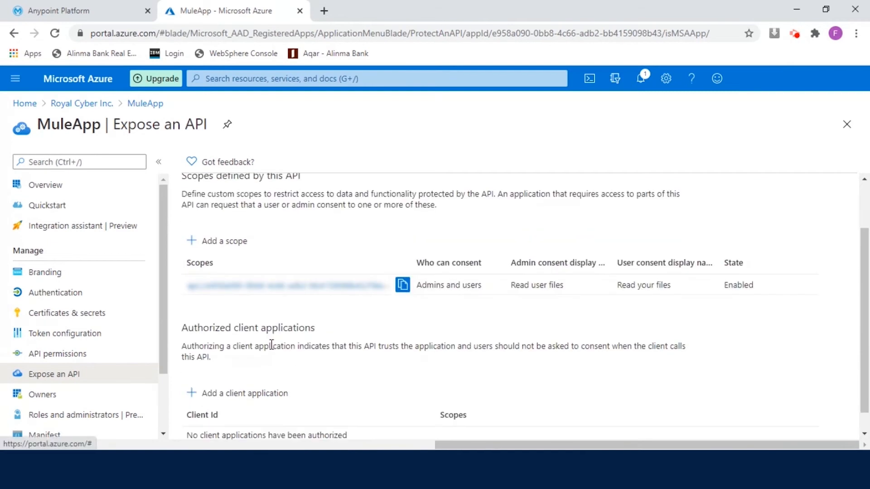
pyautogui.click(223, 240)
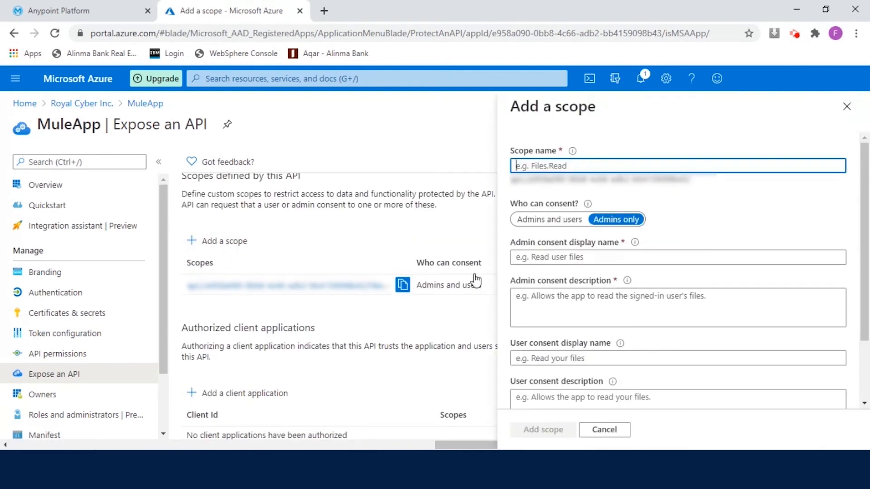
pyautogui.moveTo(604, 430)
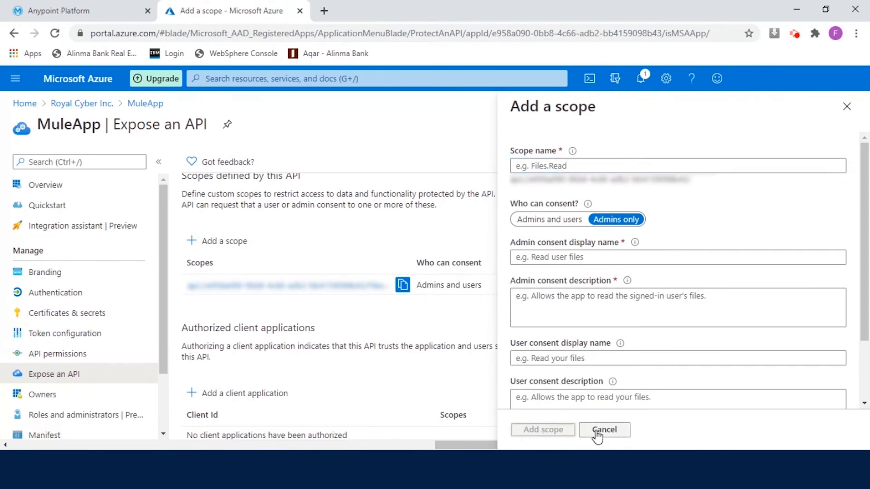
pyautogui.click(603, 429)
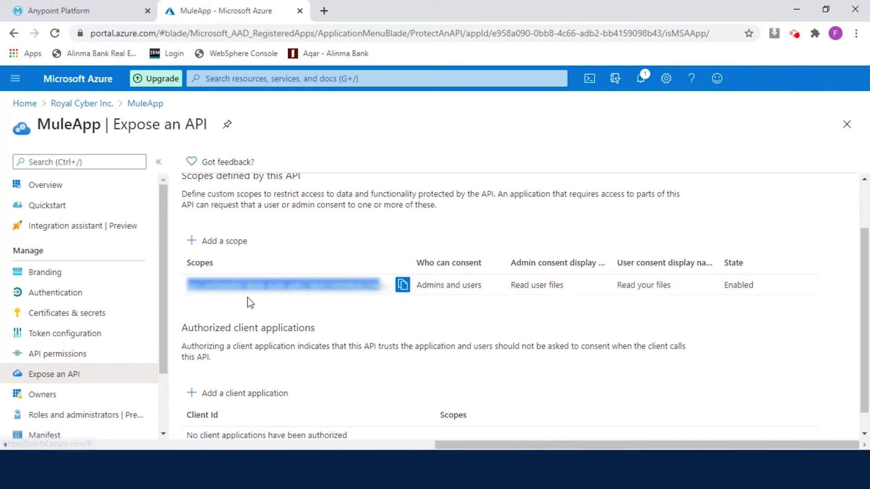
pyautogui.moveTo(59, 317)
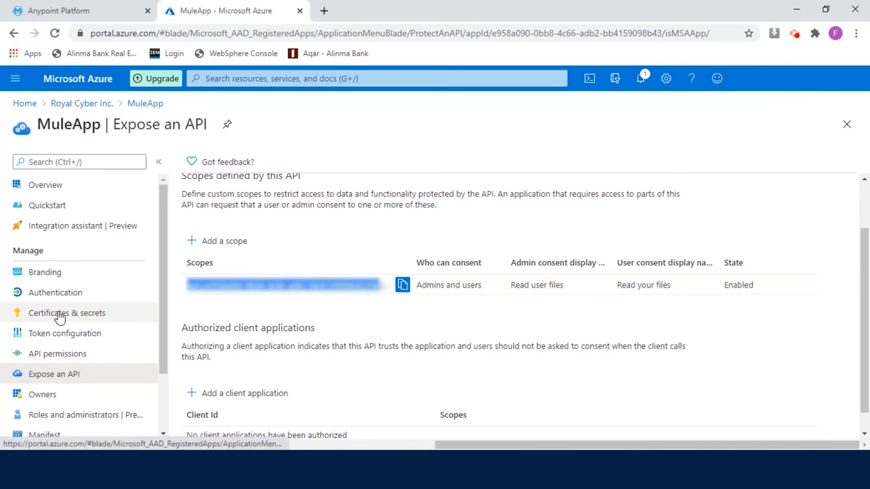
# Show MuleApp's Certificates & secrets, starting New client secret then closing it, and highlight the mule_app value.
pyautogui.click(66, 312)
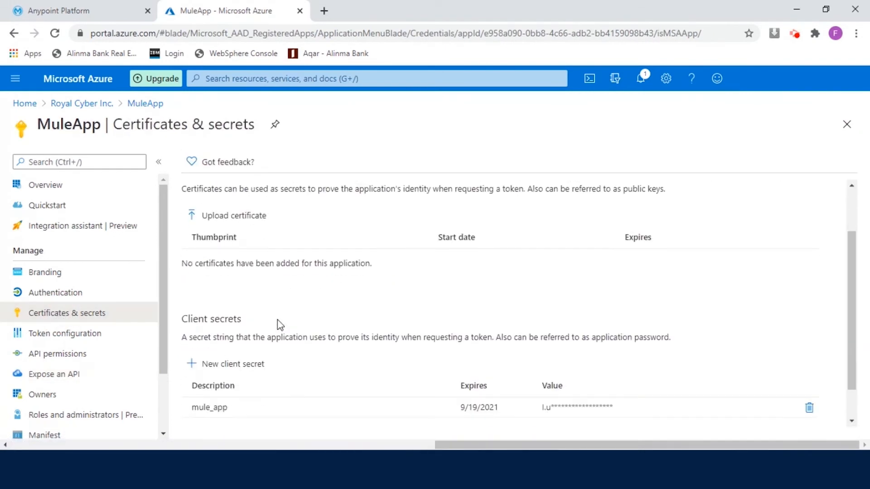
pyautogui.click(232, 364)
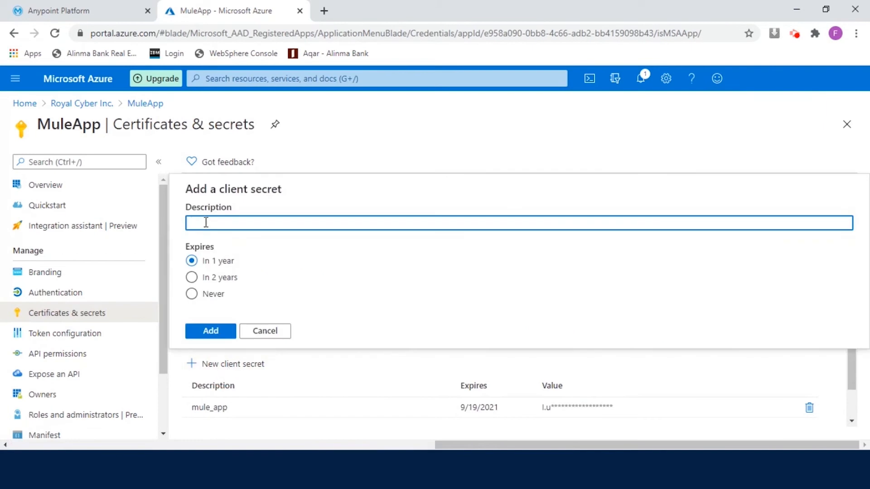
pyautogui.moveTo(210, 331)
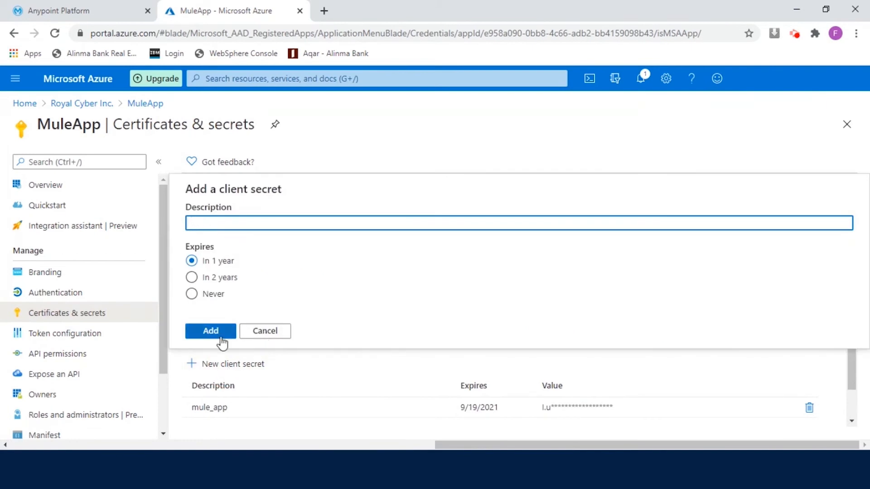
pyautogui.click(264, 331)
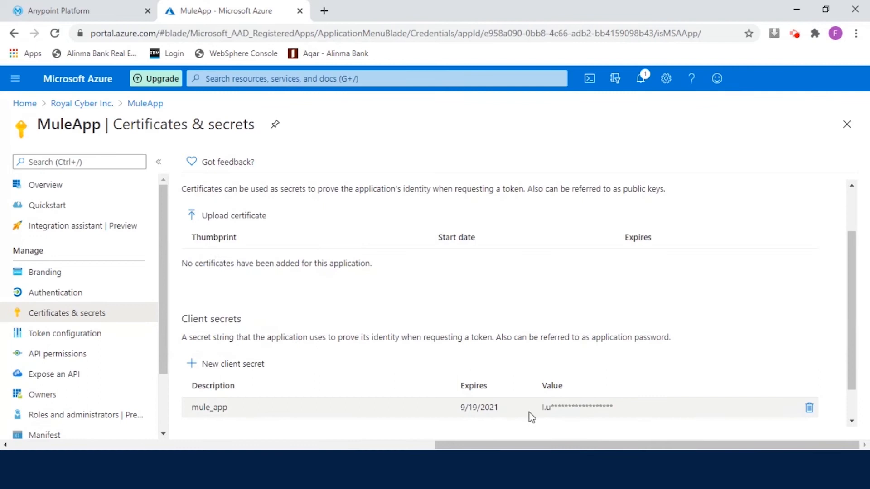
pyautogui.doubleClick(577, 406)
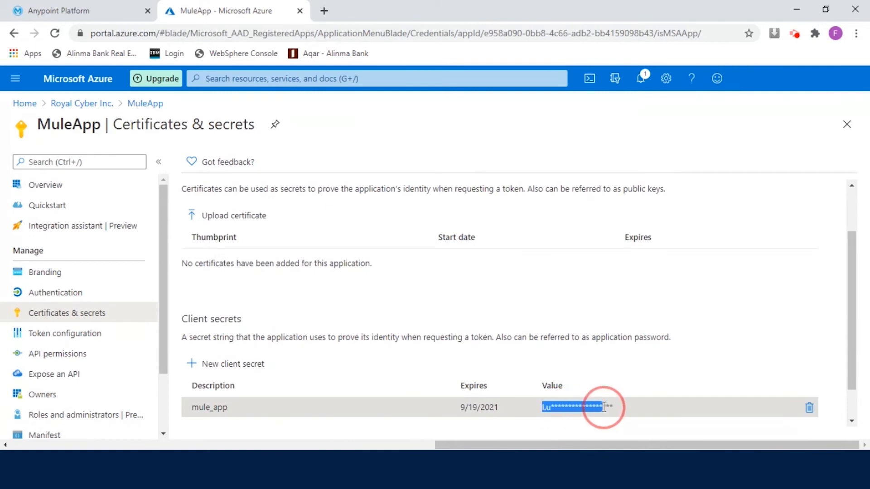
pyautogui.scroll(-3)
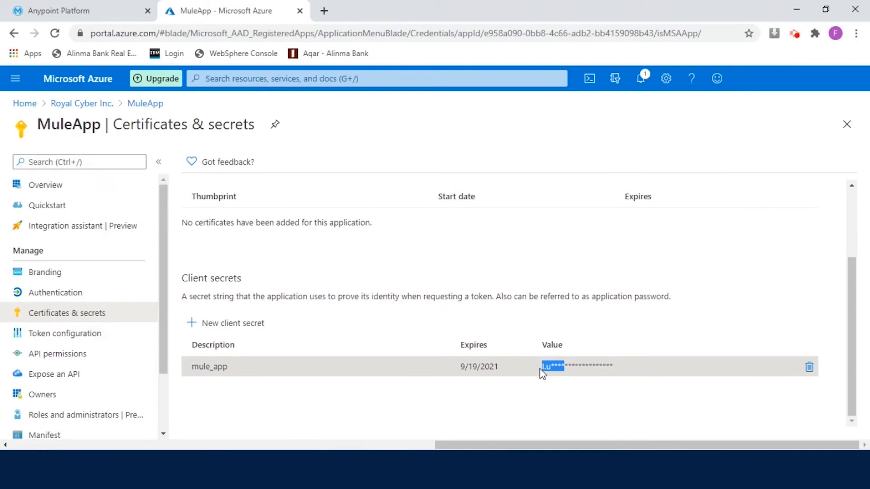
pyautogui.moveTo(563, 368)
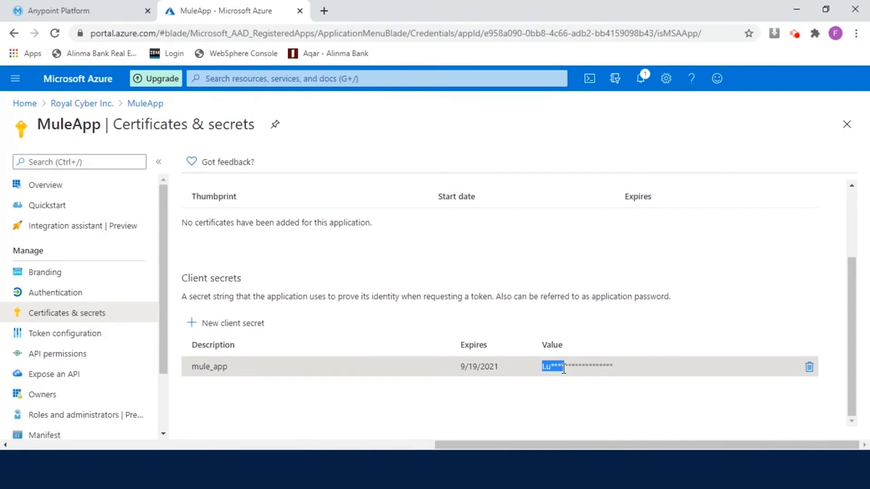
pyautogui.moveTo(214, 339)
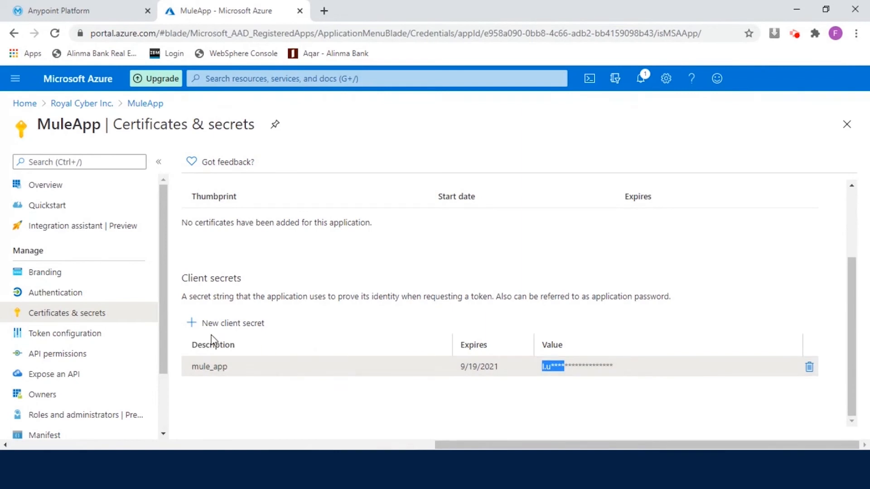
# Navigate via the Anypoint menu to API Manager, mule-app v1, and its Policies page.
pyautogui.click(77, 11)
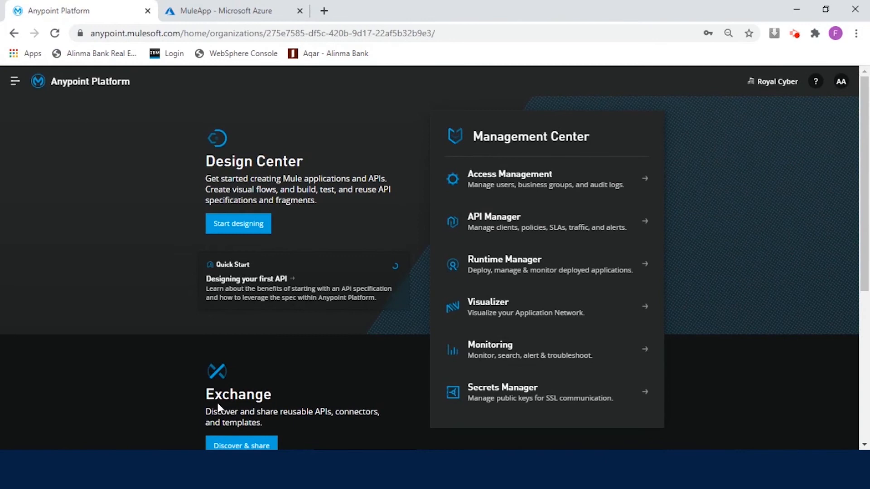
pyautogui.moveTo(358, 342)
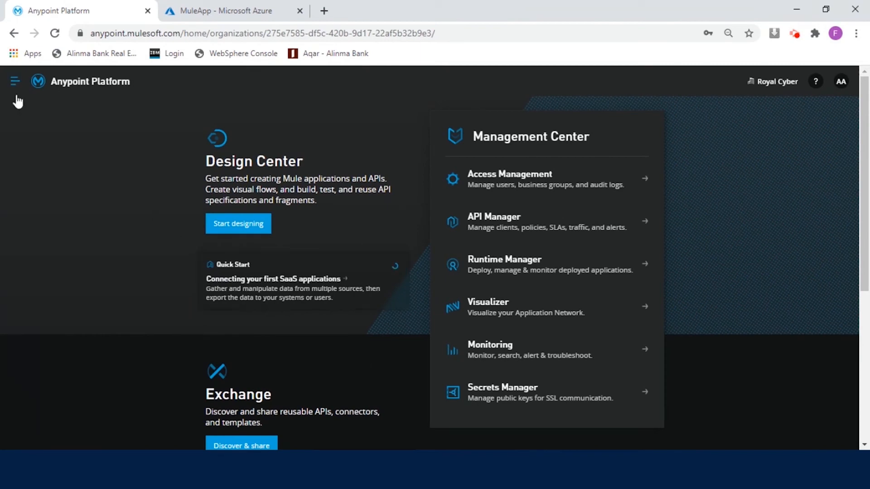
pyautogui.moveTo(330, 328)
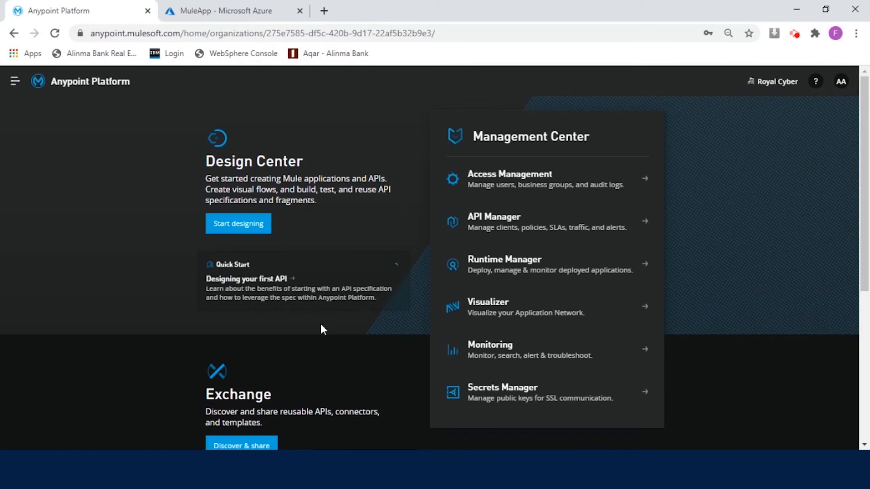
pyautogui.moveTo(288, 319)
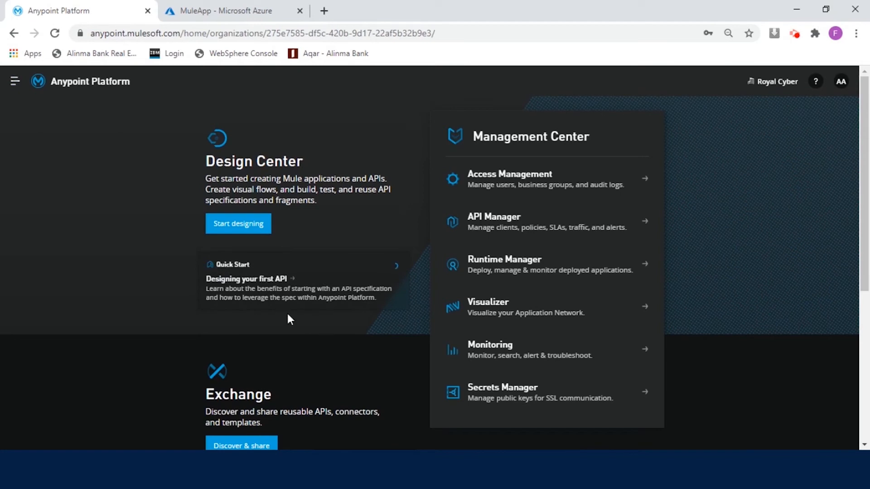
pyautogui.moveTo(179, 289)
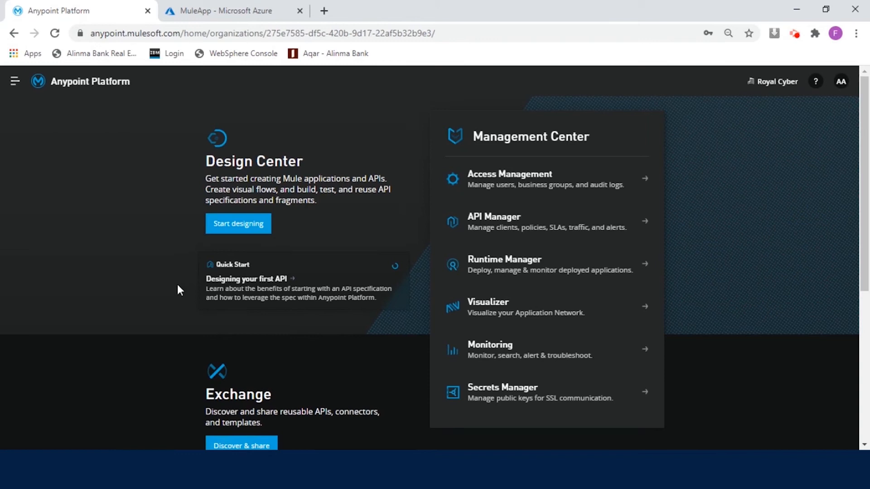
pyautogui.click(14, 81)
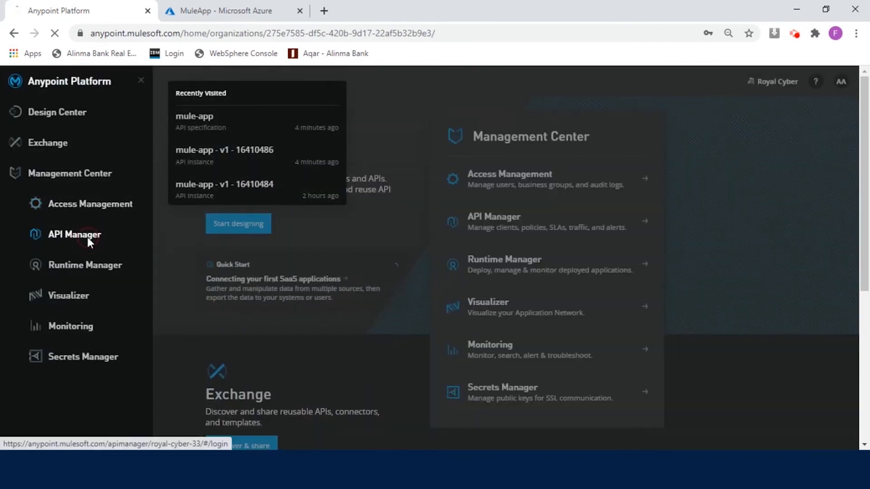
pyautogui.click(74, 234)
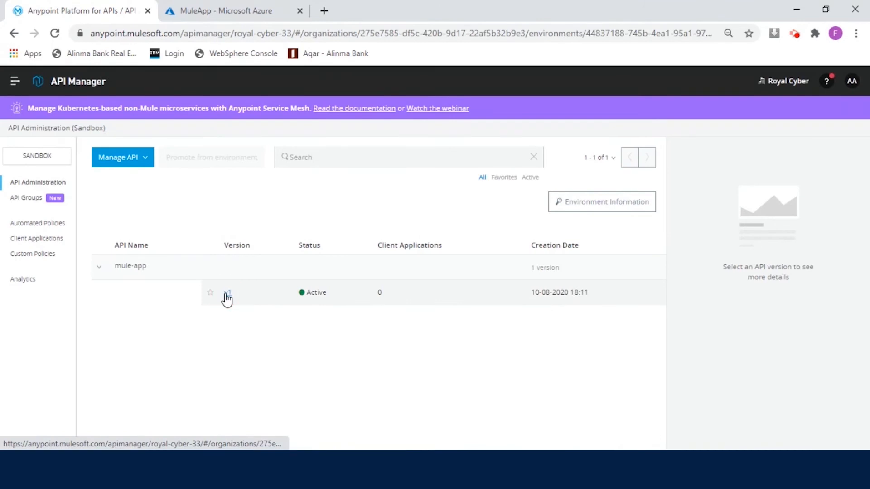
pyautogui.click(228, 292)
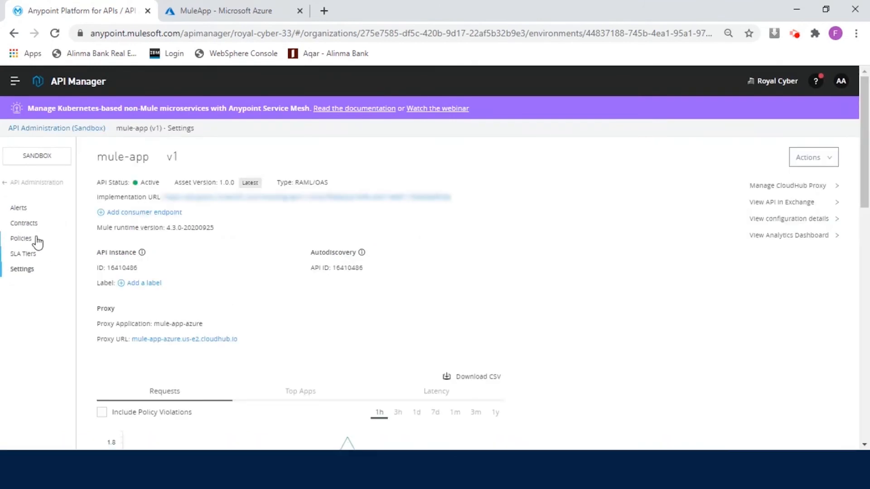
pyautogui.click(20, 238)
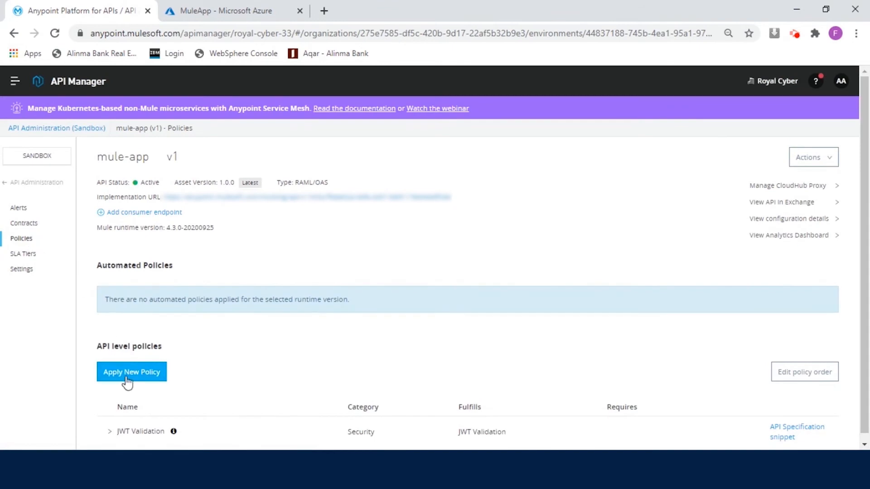
pyautogui.moveTo(281, 363)
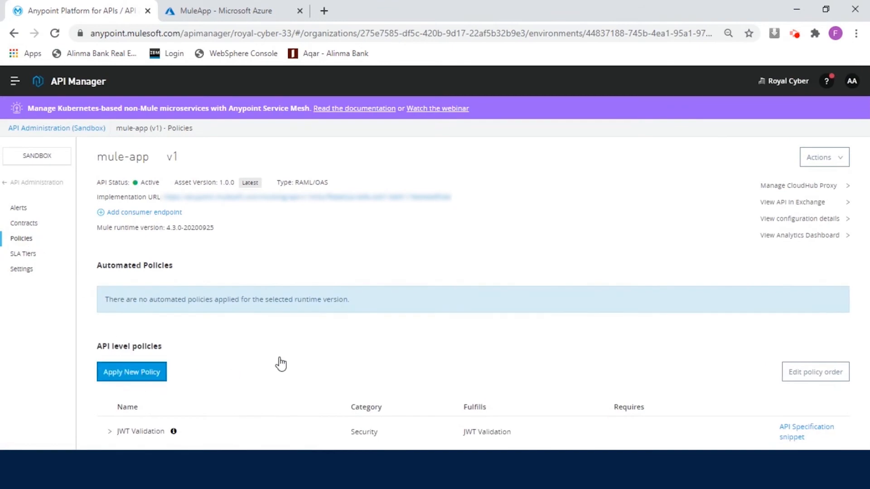
# Choose JWT Validation in Apply New Policy and proceed to Configure Policy.
pyautogui.click(132, 372)
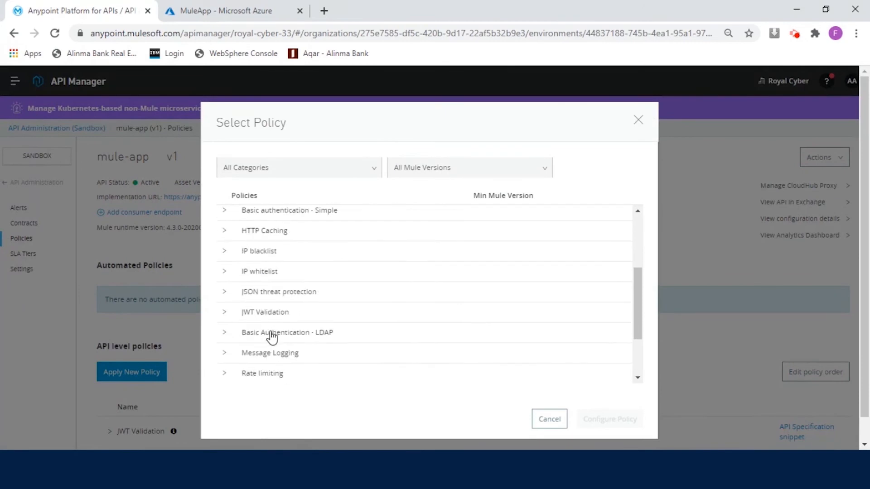
pyautogui.click(224, 312)
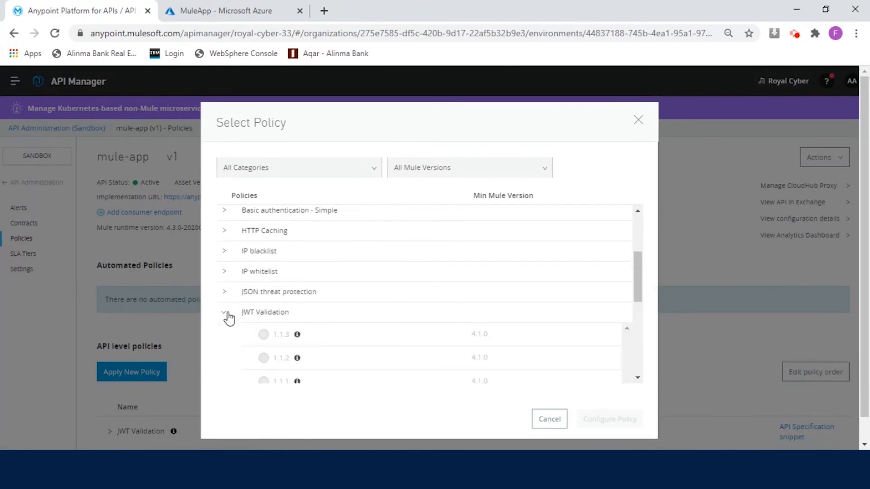
pyautogui.moveTo(272, 337)
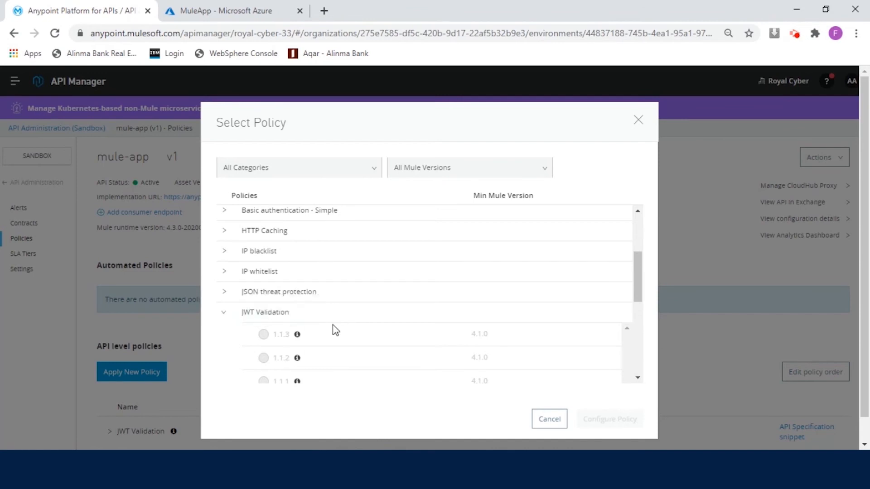
pyautogui.moveTo(297, 334)
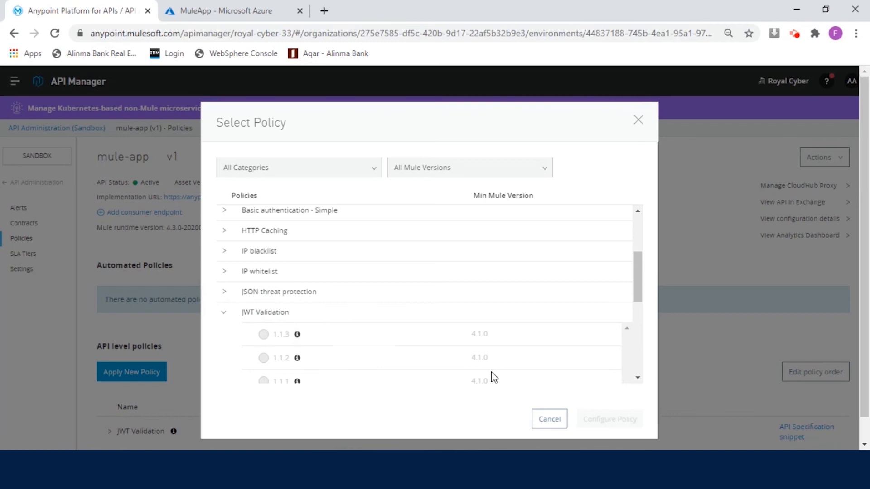
pyautogui.moveTo(586, 404)
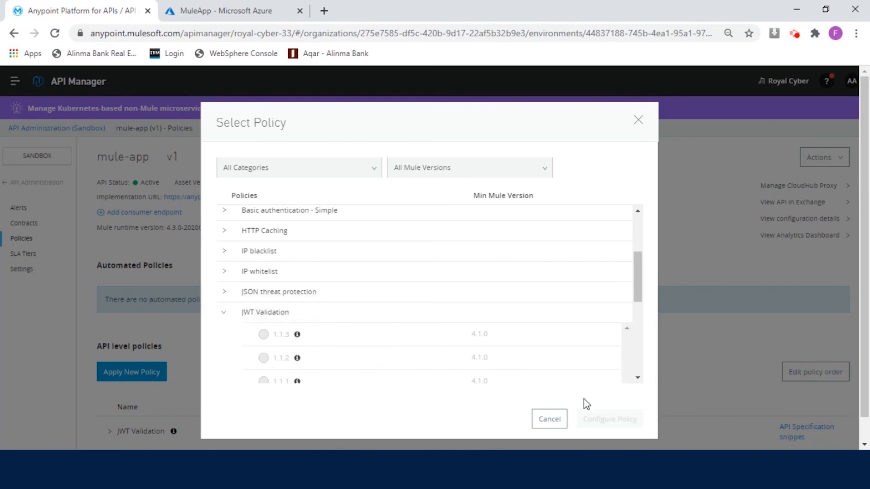
pyautogui.moveTo(543, 403)
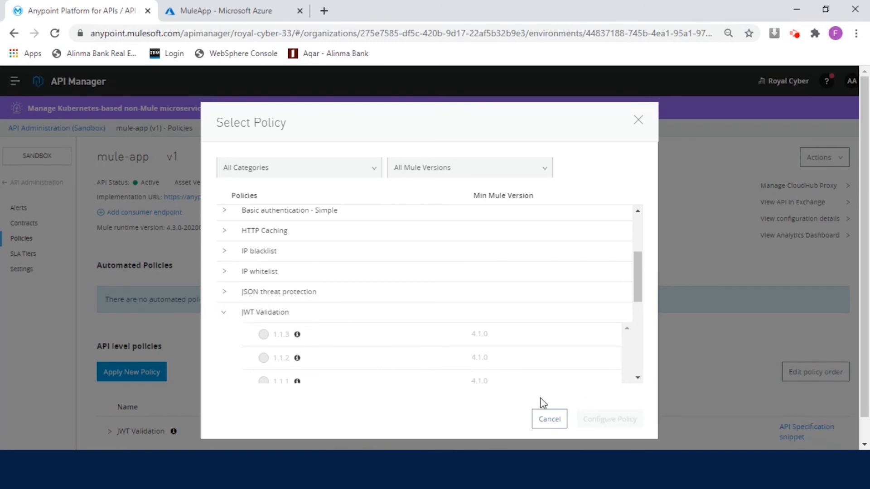
pyautogui.click(548, 418)
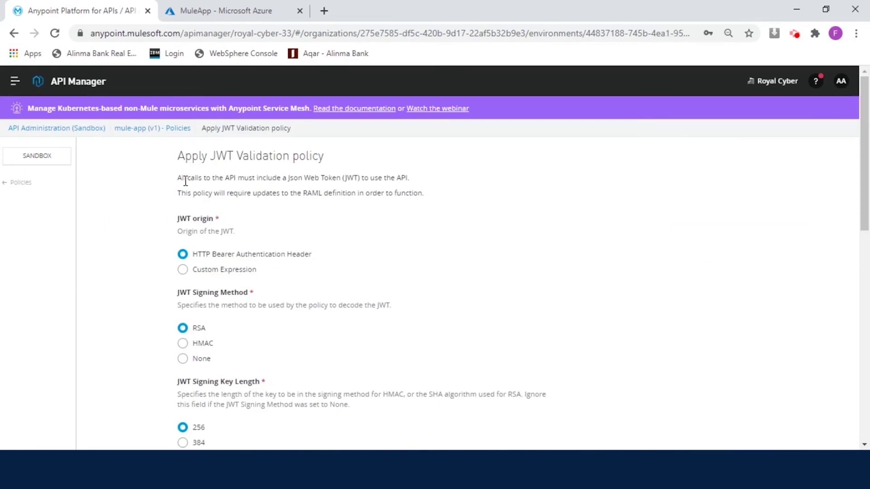
# Highlight the description sentence requiring every call to carry a JSON Web Token.
pyautogui.moveTo(178, 177); pyautogui.dragTo(286, 177)
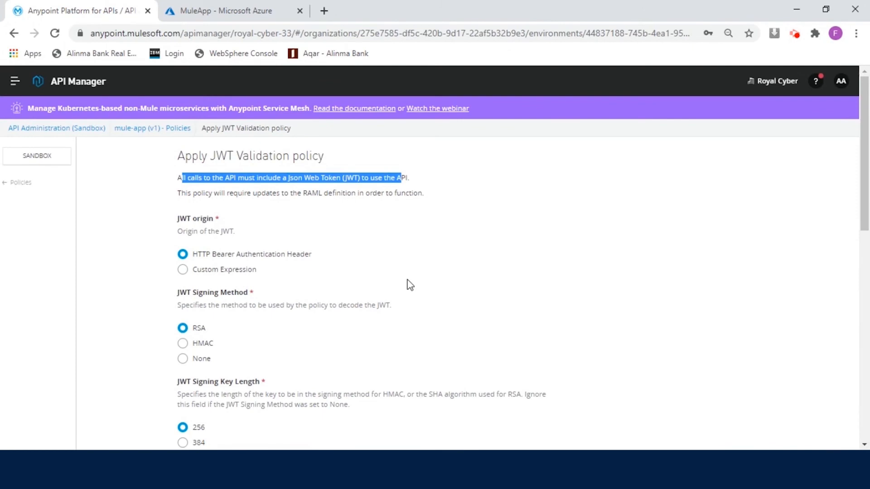
pyautogui.moveTo(379, 196)
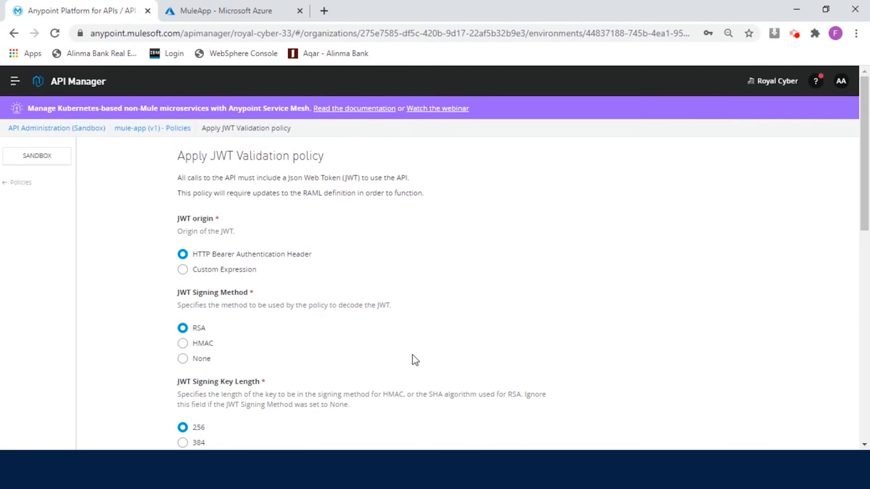
pyautogui.moveTo(407, 370)
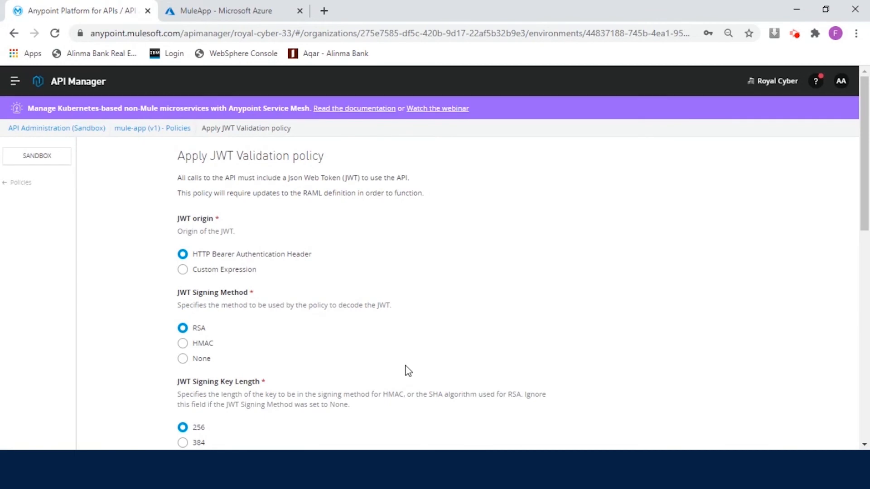
pyautogui.moveTo(394, 362)
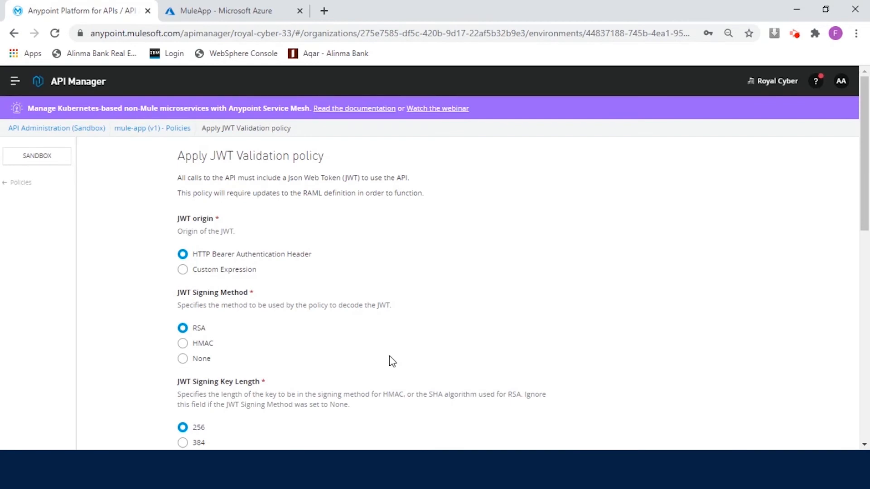
pyautogui.moveTo(355, 331)
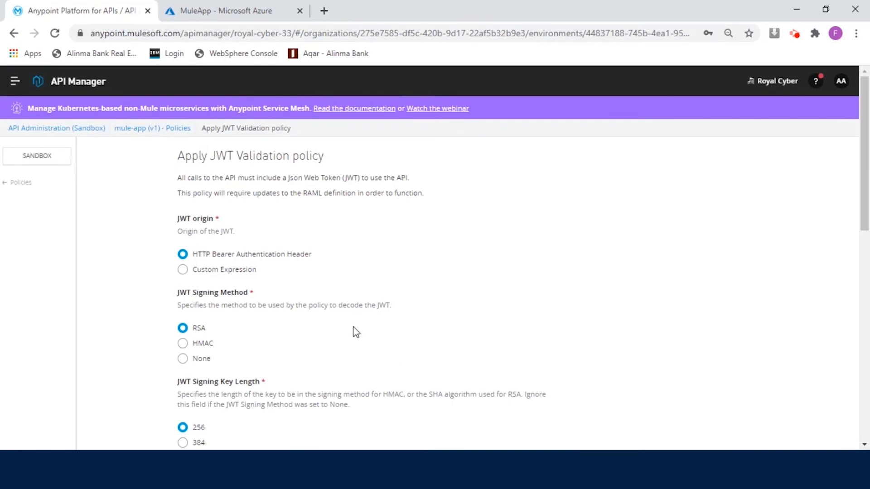
pyautogui.moveTo(267, 261)
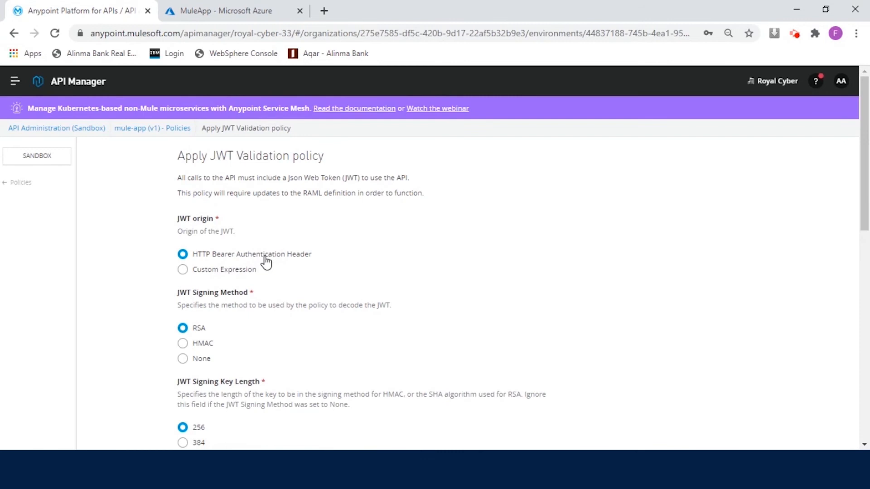
pyautogui.moveTo(319, 267)
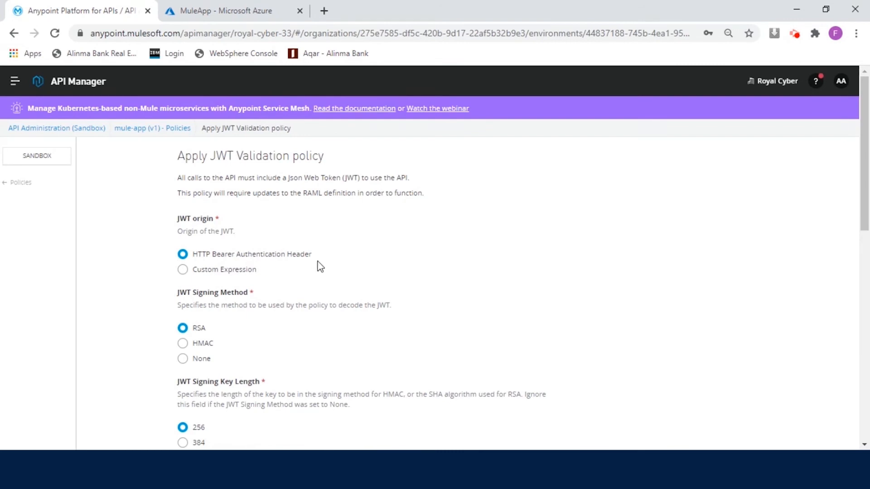
# Review JWKS key origin with its URL and 60-minute TTL, toggling Skip Client Id Validation off and back on.
pyautogui.scroll(-3)
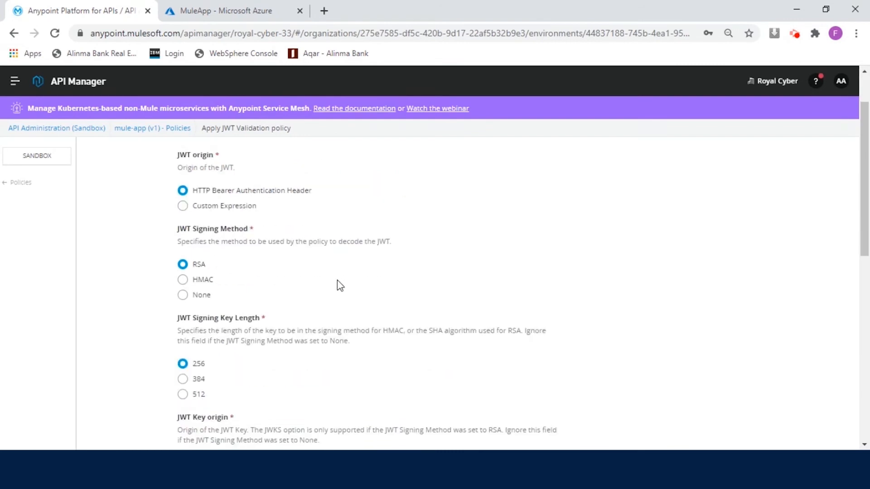
pyautogui.scroll(-3)
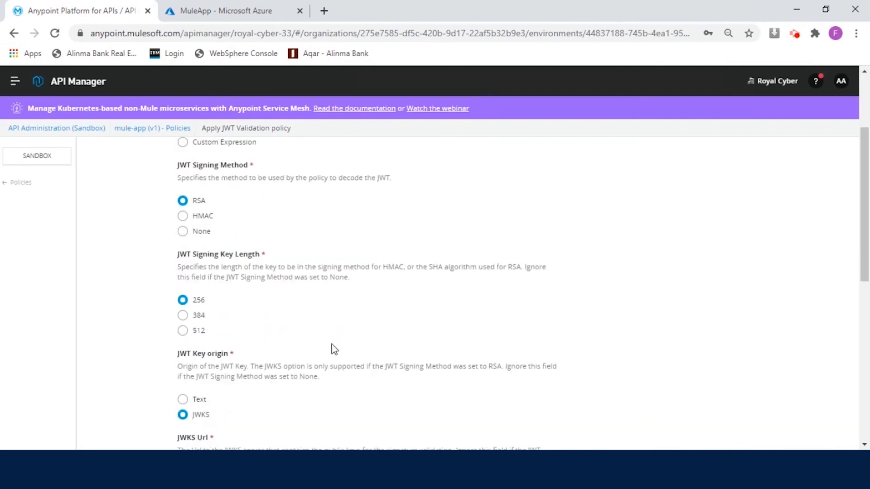
pyautogui.scroll(-3)
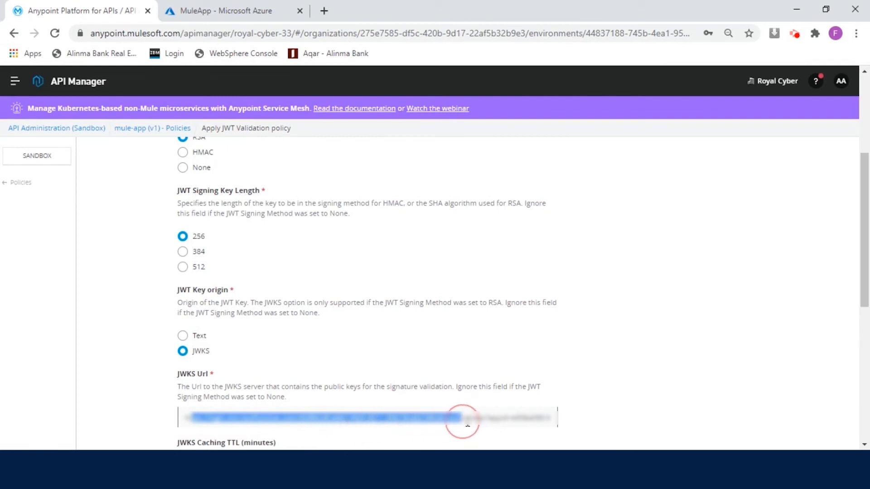
pyautogui.scroll(-3)
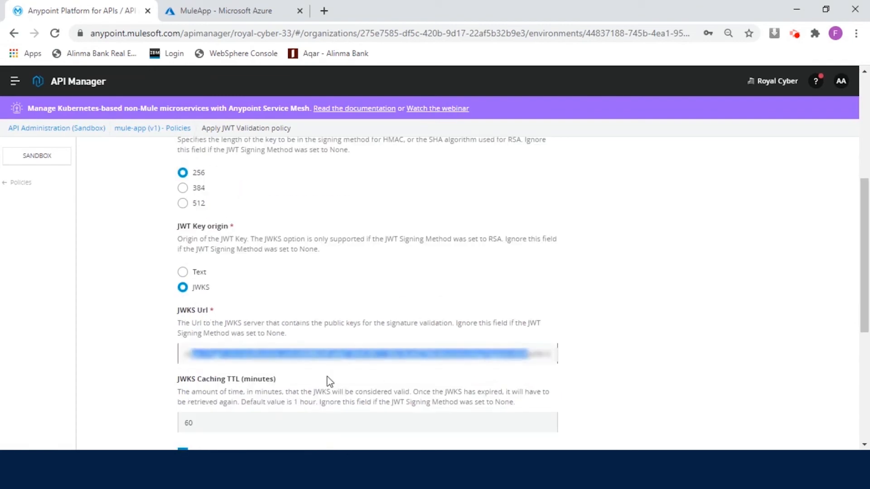
pyautogui.scroll(-3)
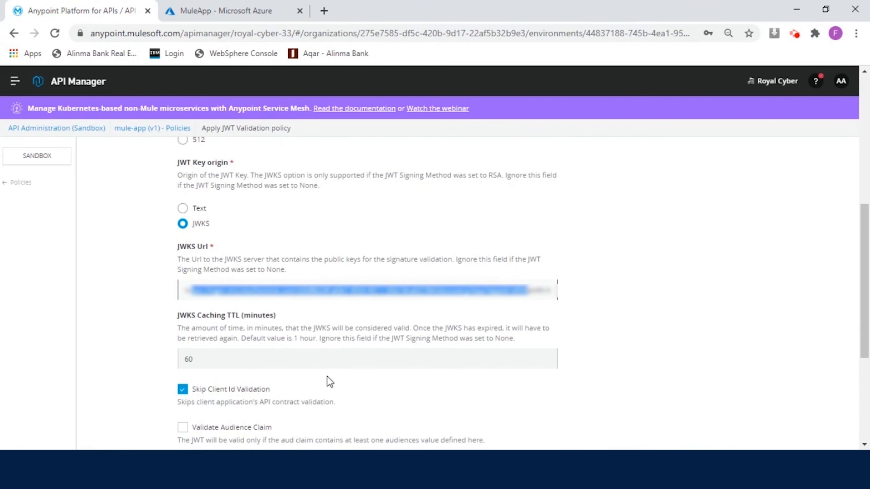
pyautogui.moveTo(284, 374)
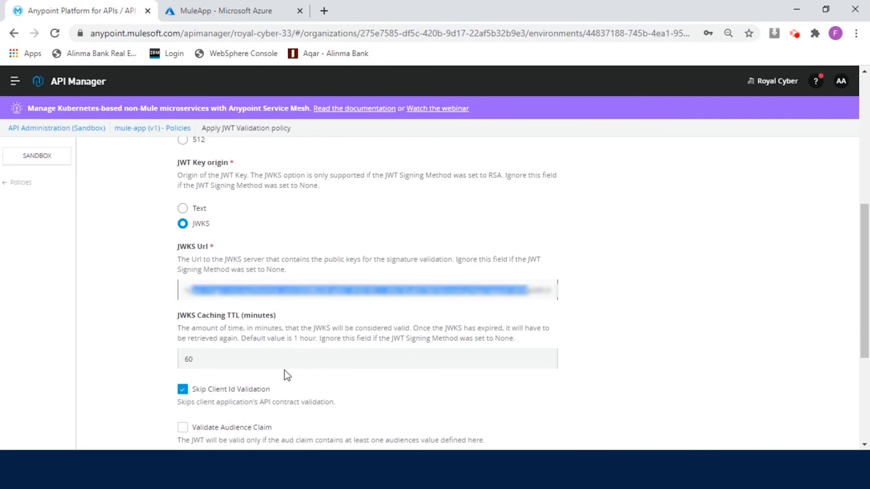
pyautogui.click(183, 389)
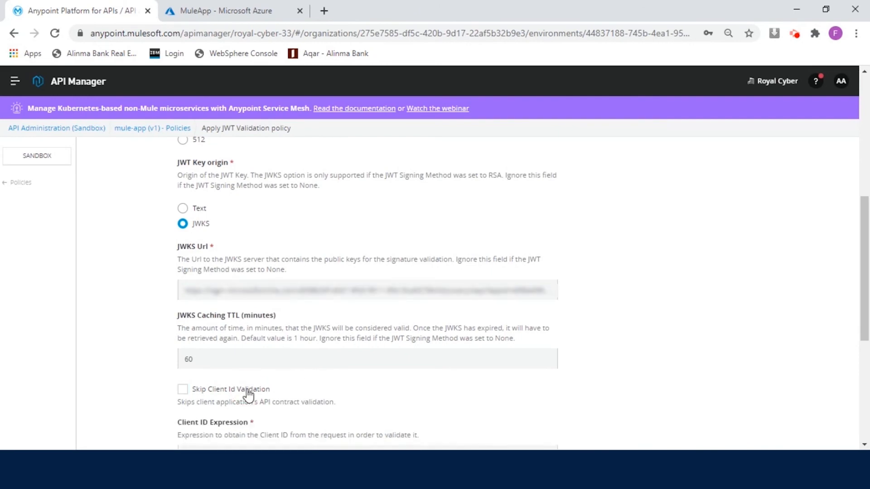
pyautogui.scroll(-3)
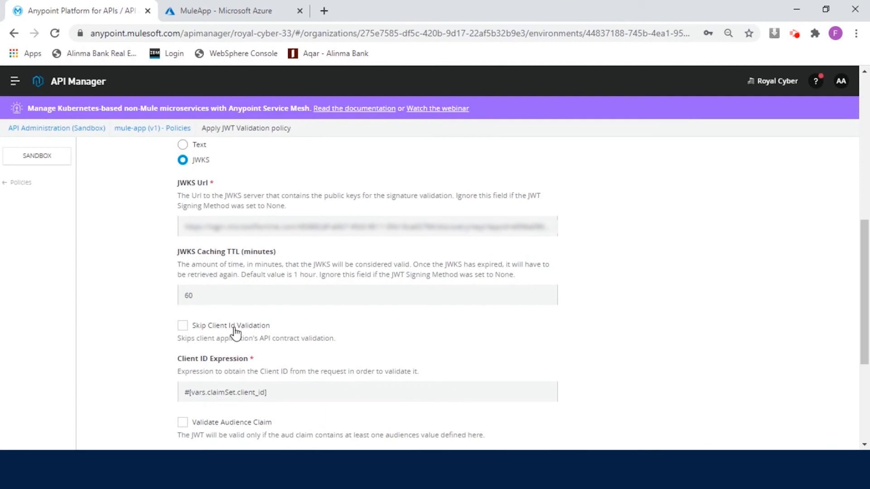
pyautogui.click(183, 326)
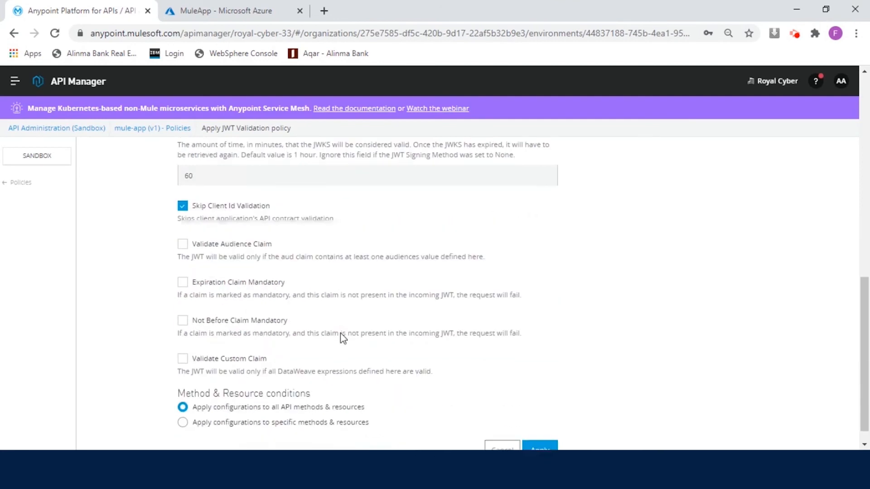
# Apply the policy with 'Apply configurations to all API methods & resources' selected.
pyautogui.scroll(-3)
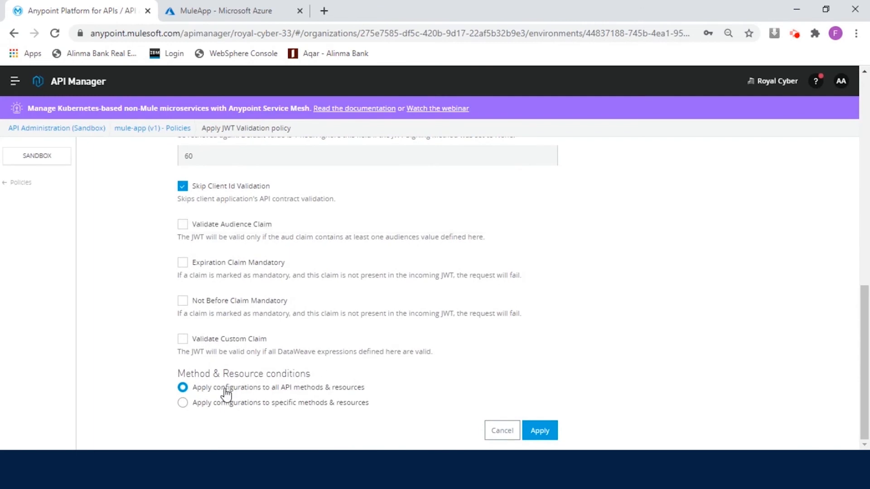
pyautogui.moveTo(287, 398)
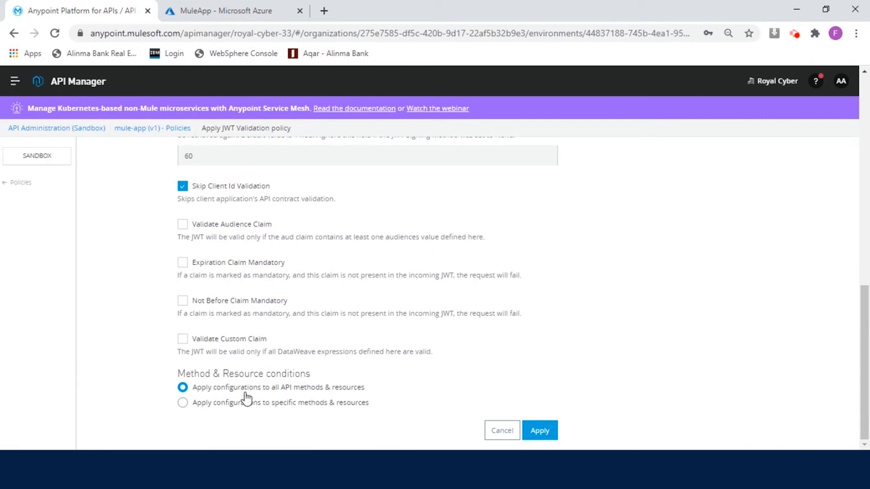
pyautogui.moveTo(261, 395)
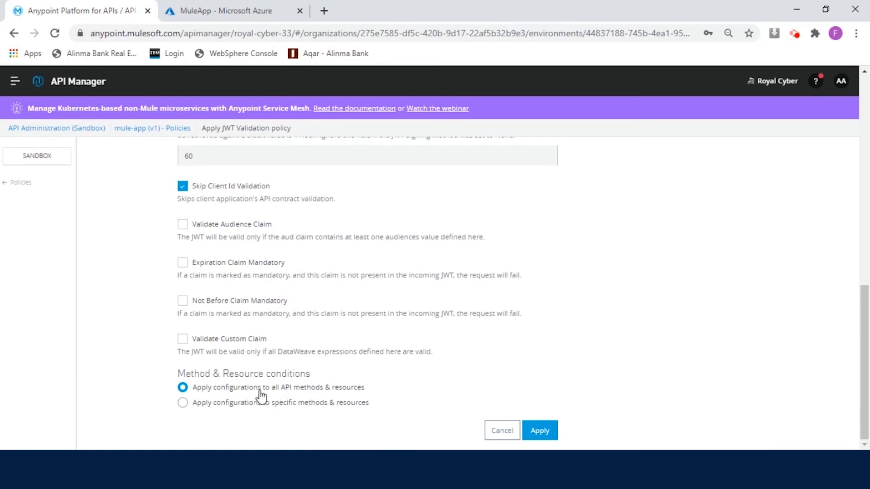
pyautogui.moveTo(294, 393)
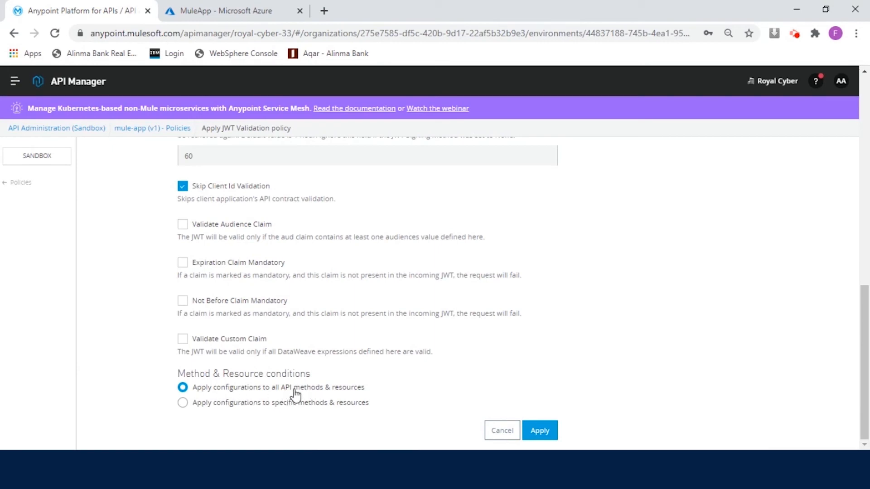
pyautogui.moveTo(429, 400)
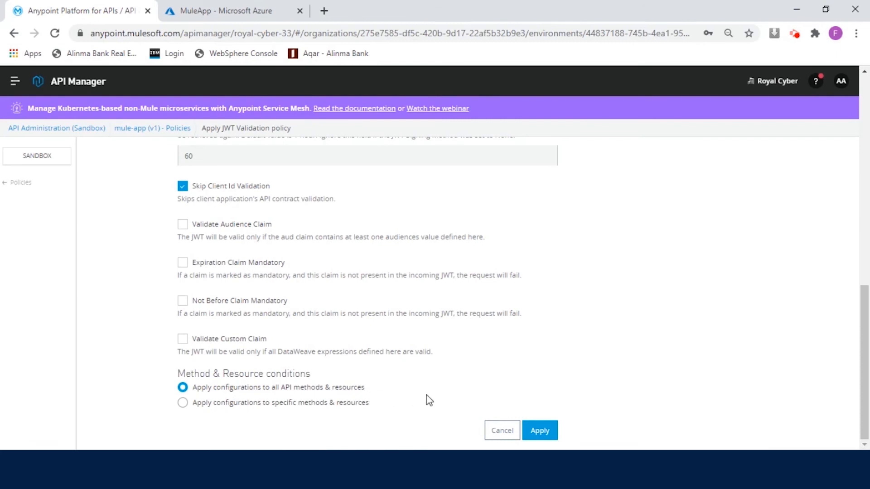
pyautogui.click(538, 430)
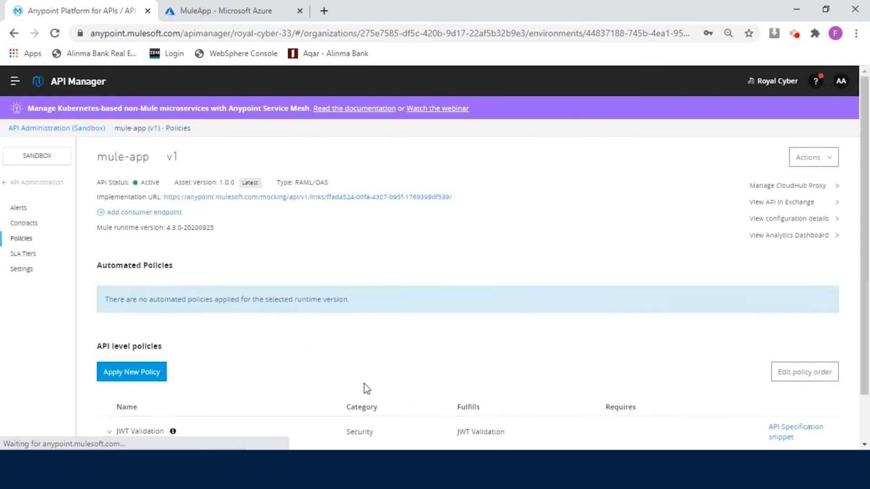
# View Detail on the JWT Validation row: bearer header, RSA 256, JWKS, 60-minute caching, client ID skipped.
pyautogui.click(775, 429)
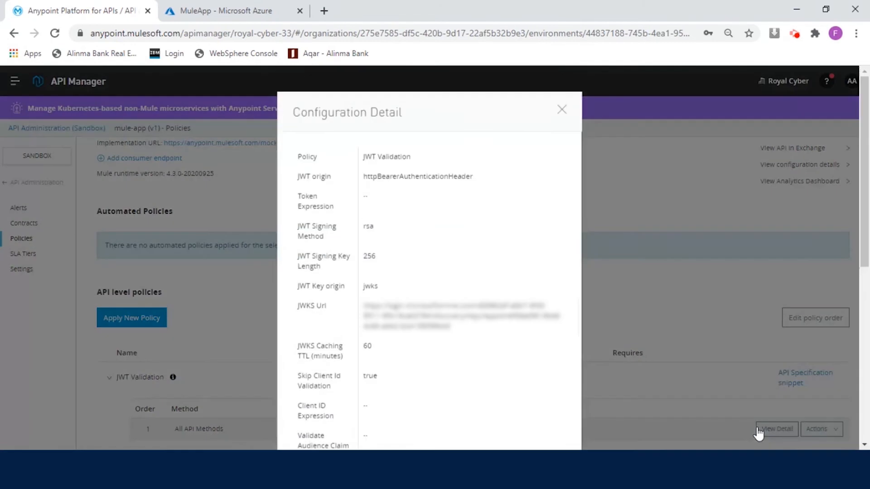
pyautogui.scroll(-3)
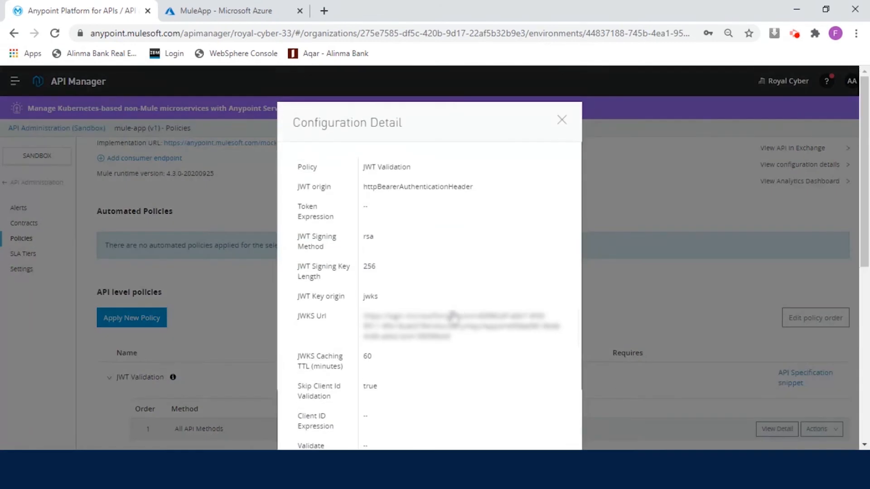
pyautogui.moveTo(450, 327)
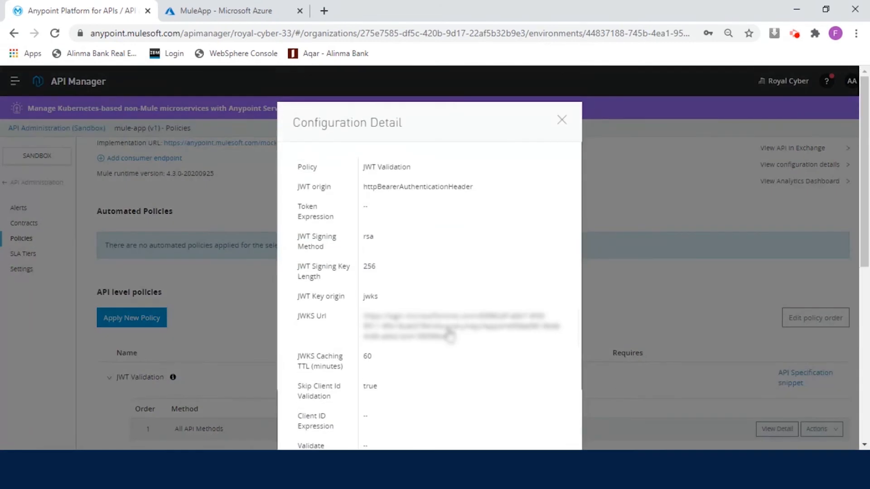
pyautogui.moveTo(561, 121)
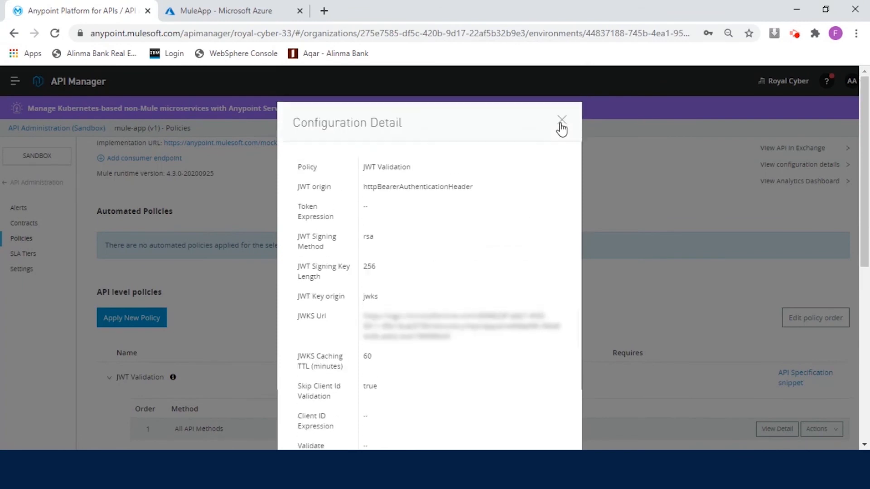
# Copy the RAML 0.8 jwt trait from the JWT Validation policy's API specification snippet, then return to Policies.
pyautogui.click(561, 118)
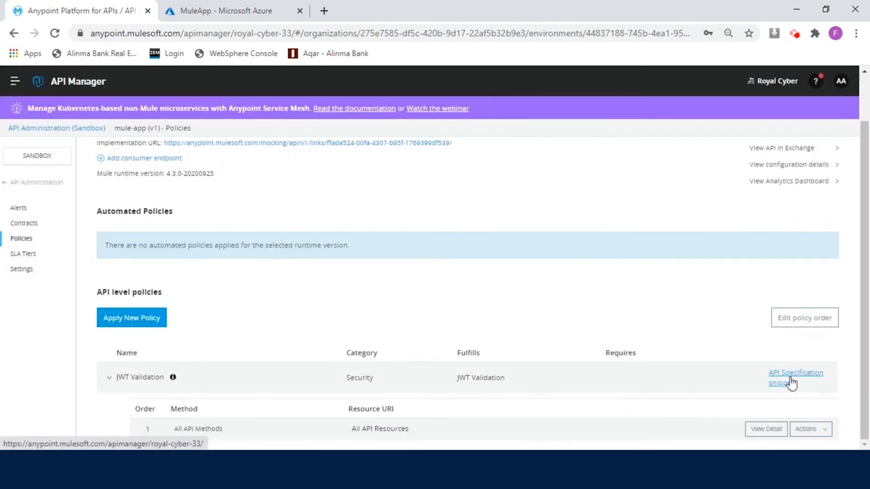
pyautogui.click(795, 377)
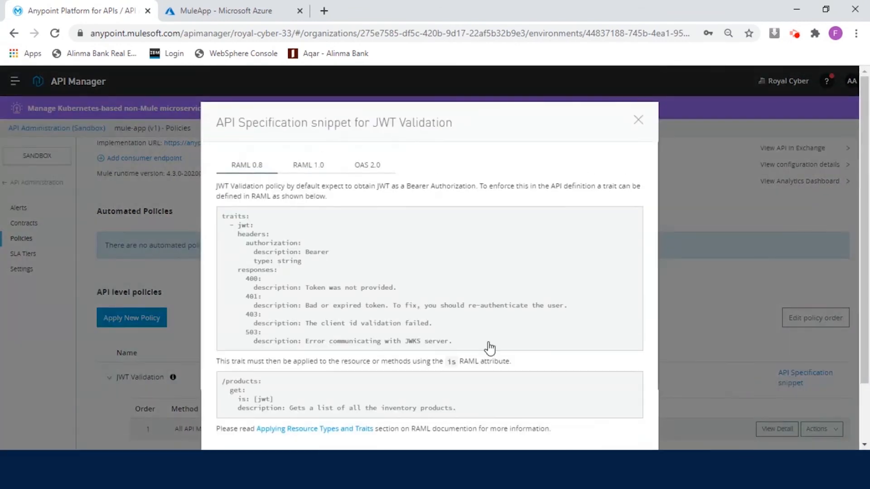
pyautogui.moveTo(240, 232)
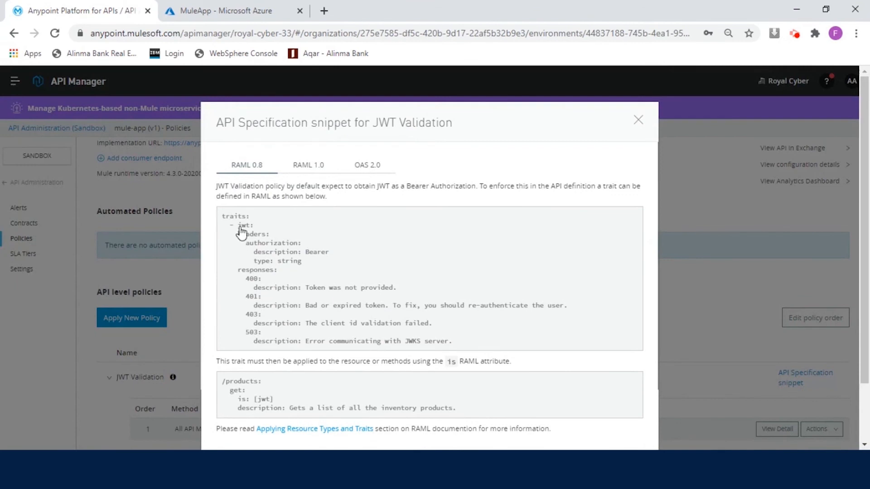
pyautogui.moveTo(248, 239)
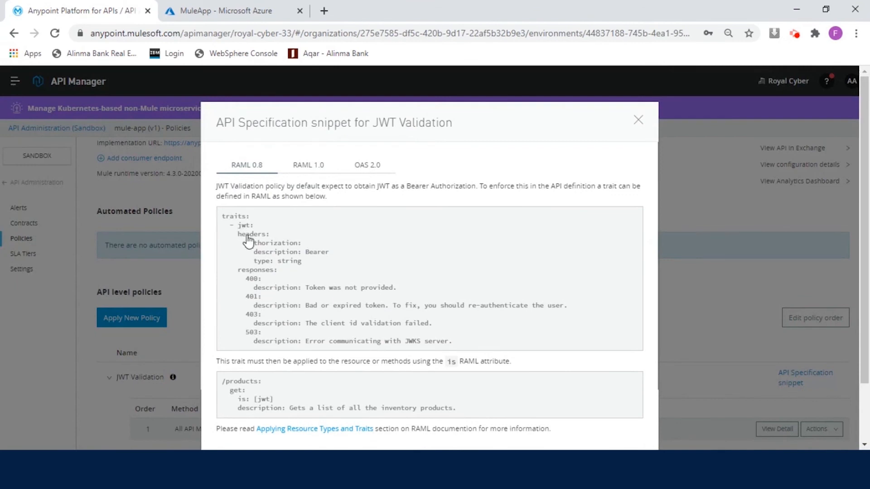
pyautogui.scroll(-3)
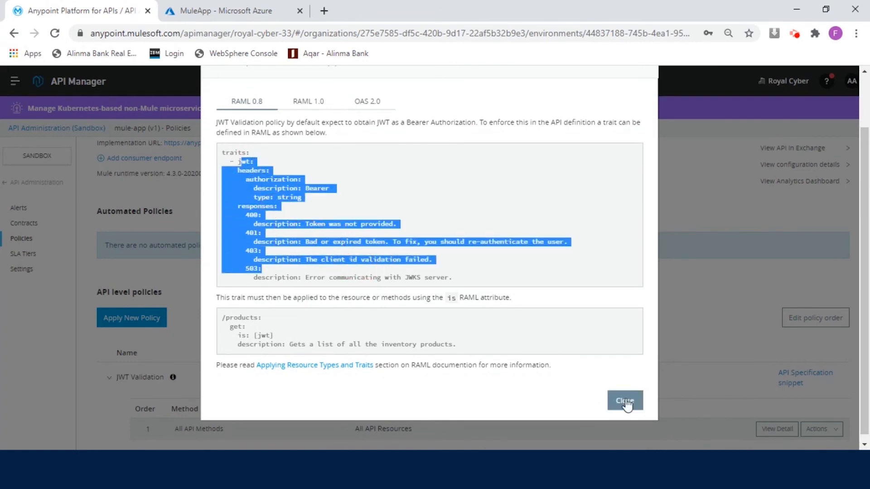
pyautogui.click(624, 401)
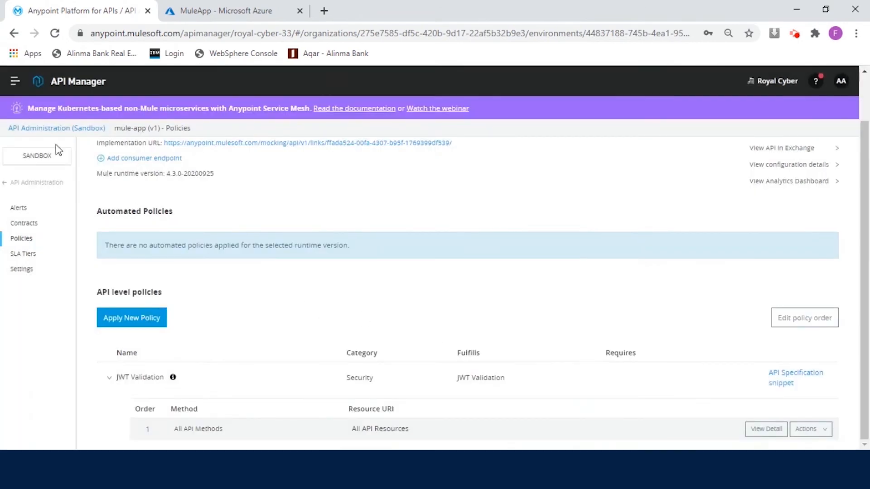
# In Design Center, paste the jwt trait into mule-app's RAML and add 'is: [jwt]' to /account get.
pyautogui.click(15, 81)
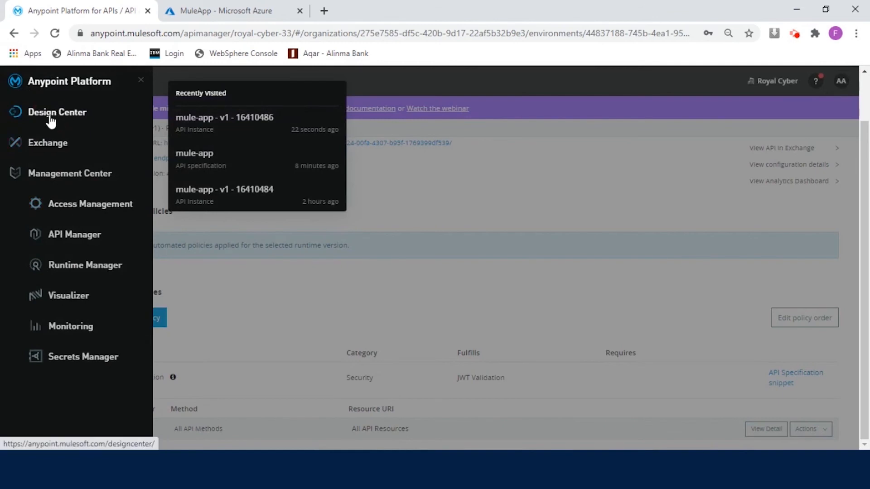
pyautogui.click(57, 112)
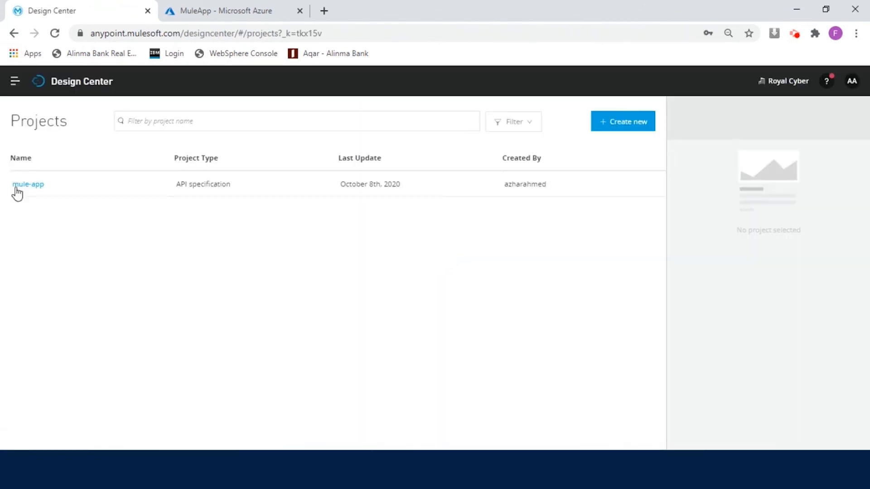
pyautogui.click(27, 184)
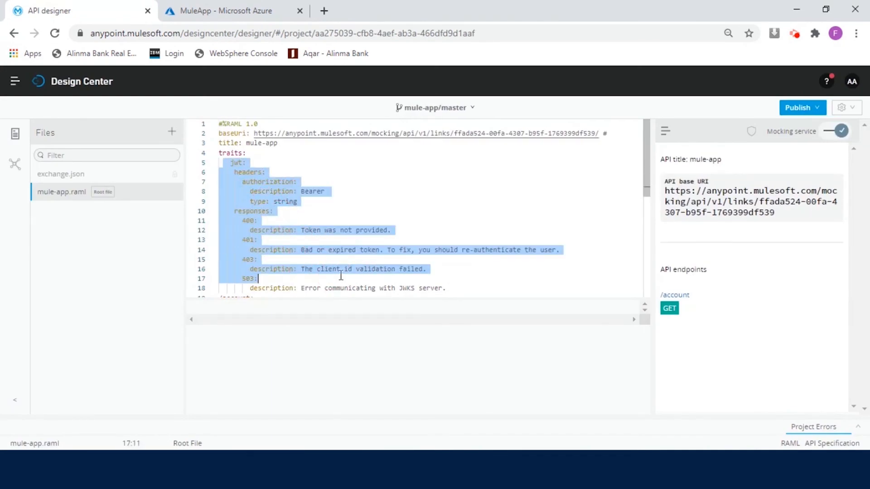
pyautogui.scroll(-3)
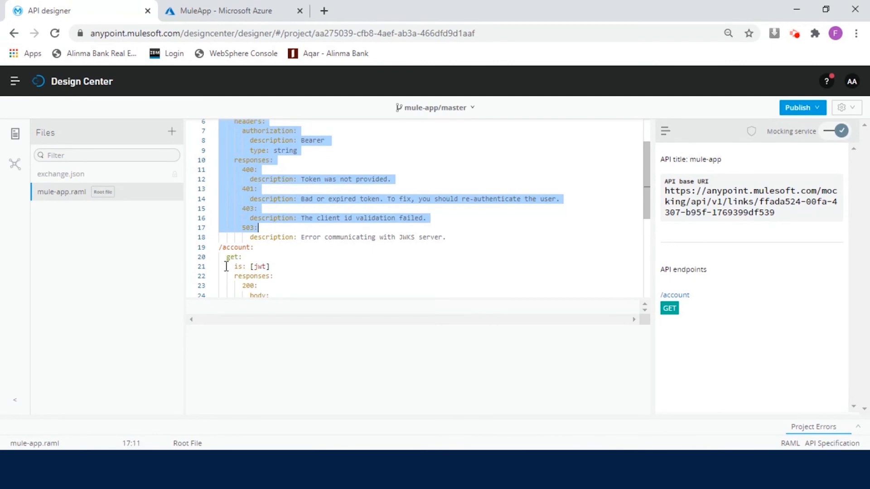
pyautogui.doubleClick(257, 266)
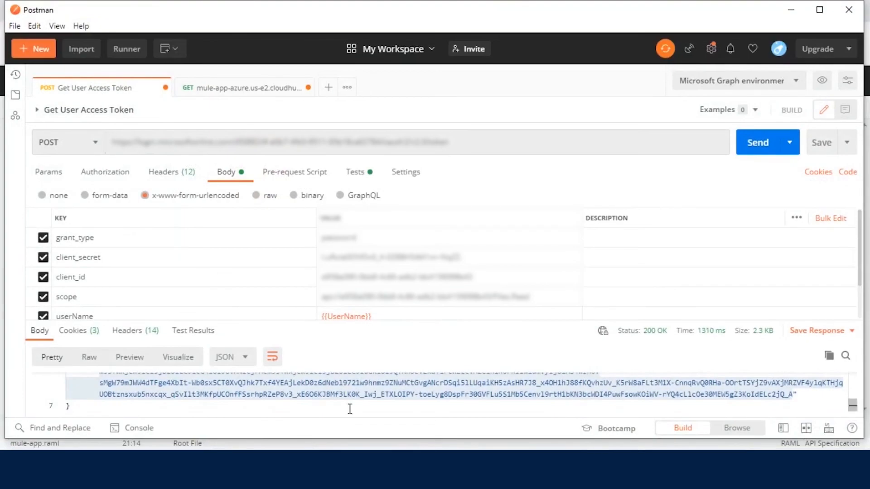
pyautogui.moveTo(204, 258)
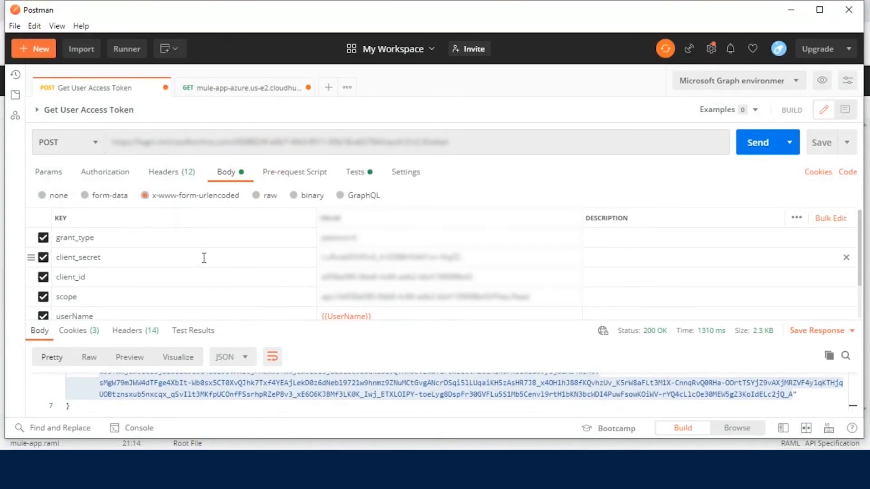
pyautogui.moveTo(91, 150)
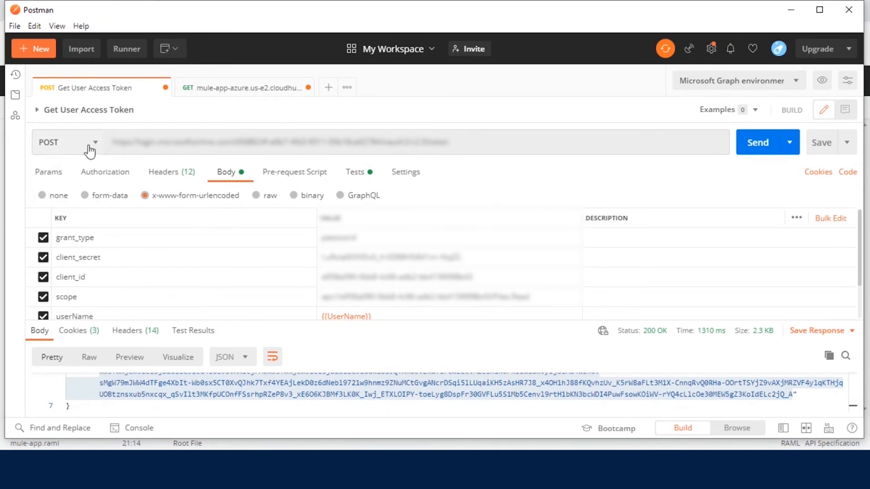
pyautogui.tripleClick(277, 142)
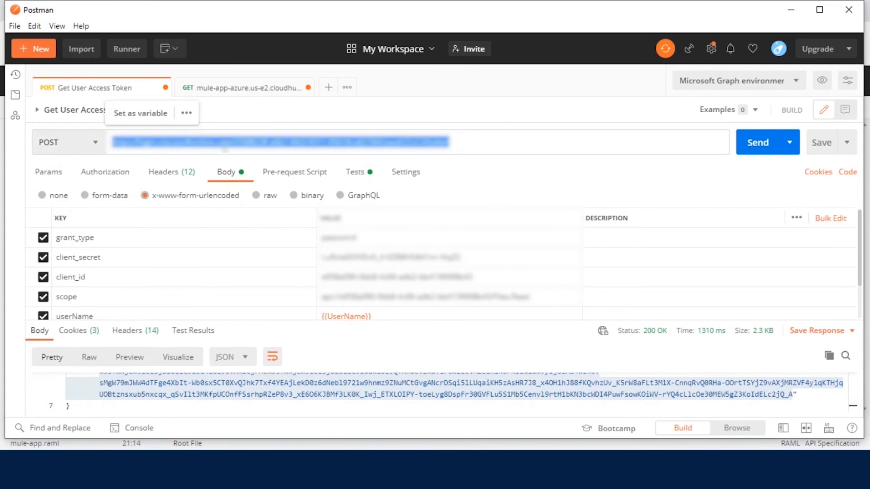
pyautogui.moveTo(264, 155)
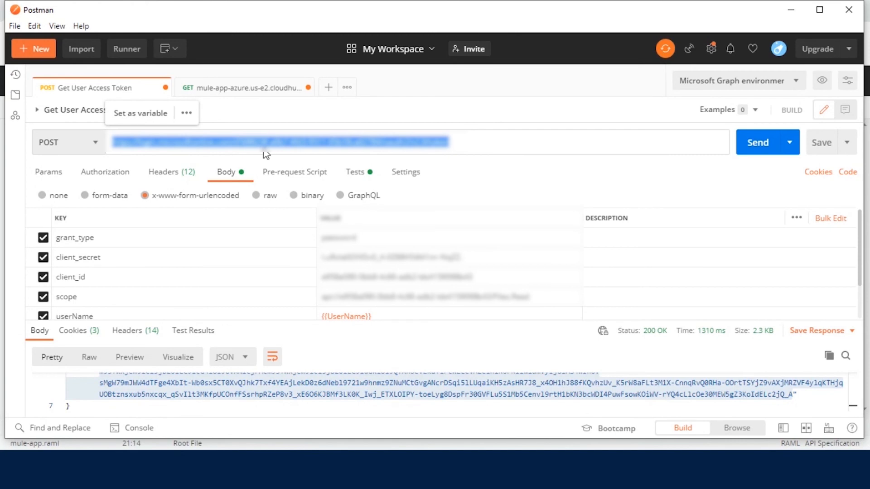
pyautogui.moveTo(311, 154)
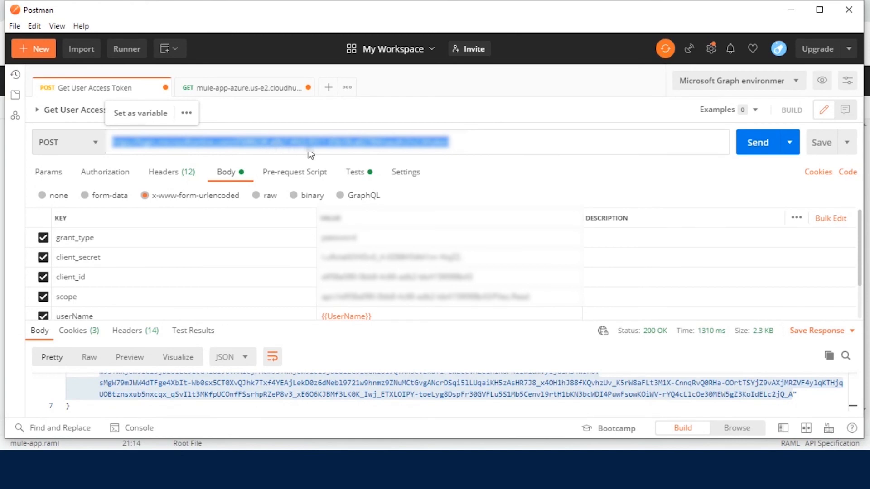
pyautogui.moveTo(359, 173)
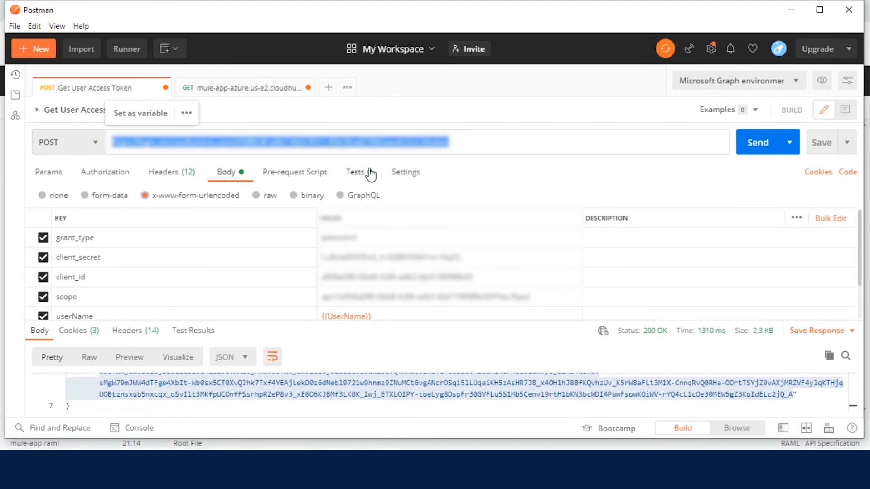
pyautogui.moveTo(439, 167)
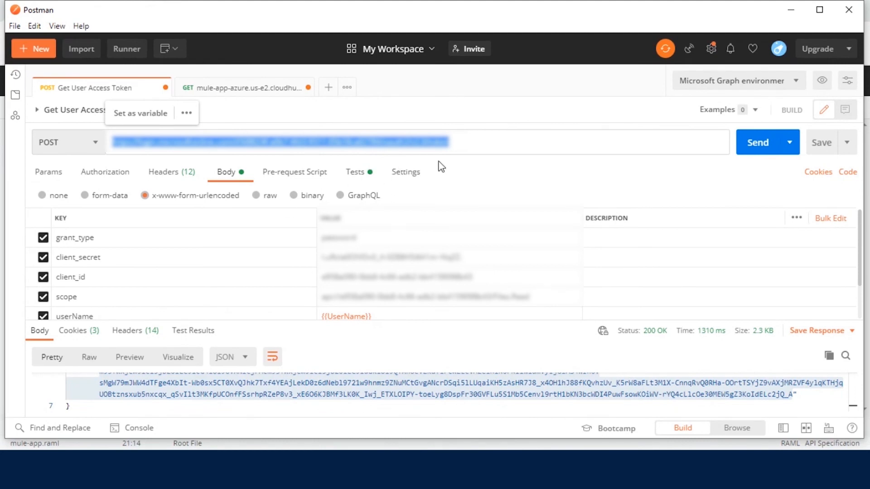
pyautogui.moveTo(250, 245)
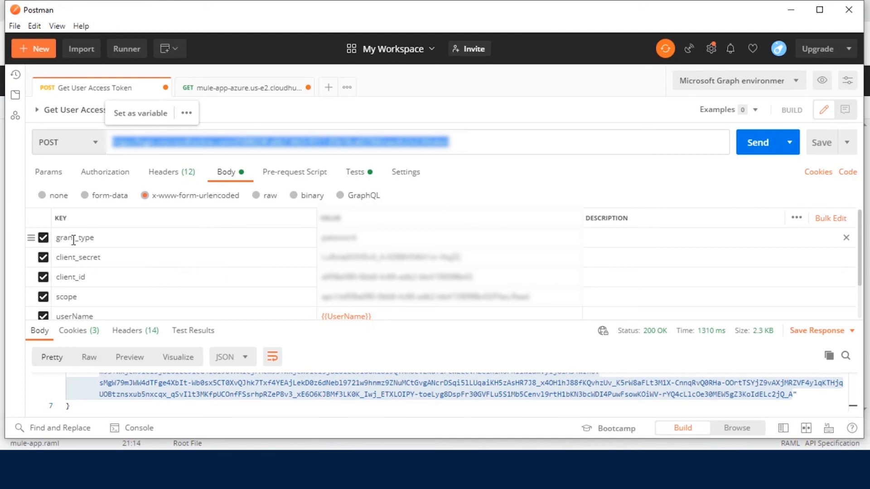
pyautogui.moveTo(315, 247)
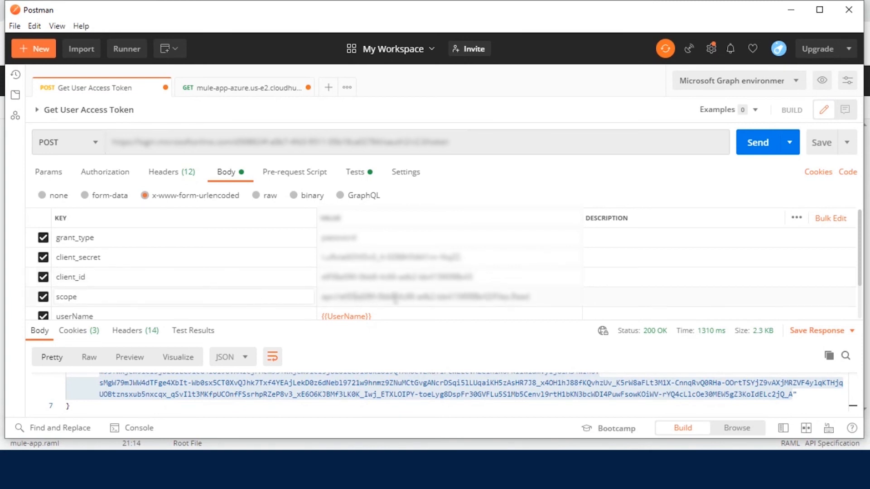
# Fetch a fresh Azure access token, then send the account request with No Auth to get 400 JWT Token is required.
pyautogui.scroll(-3)
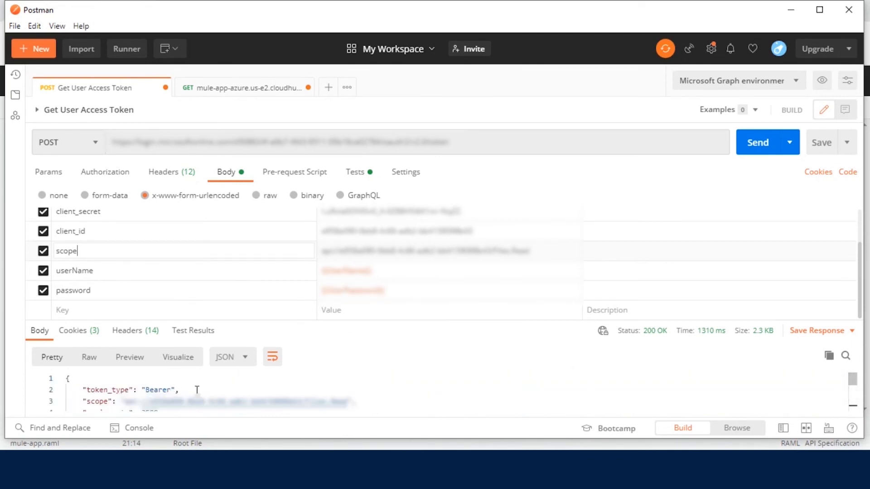
pyautogui.click(767, 142)
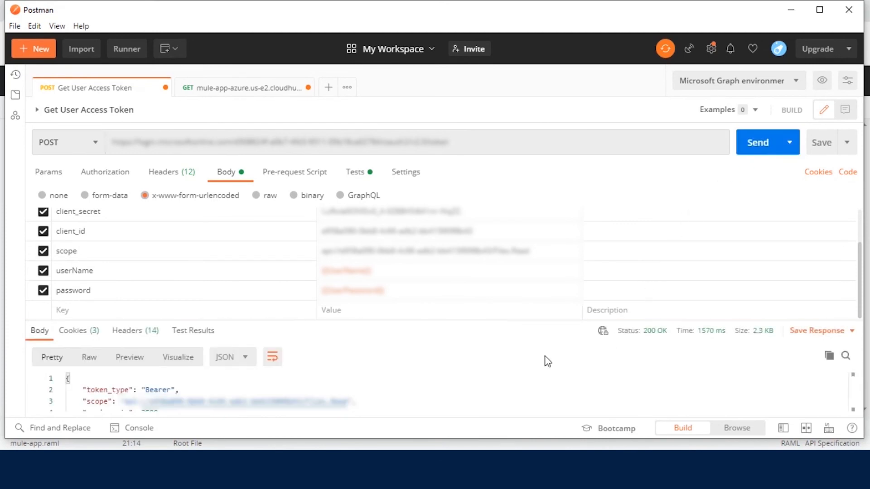
pyautogui.moveTo(444, 384)
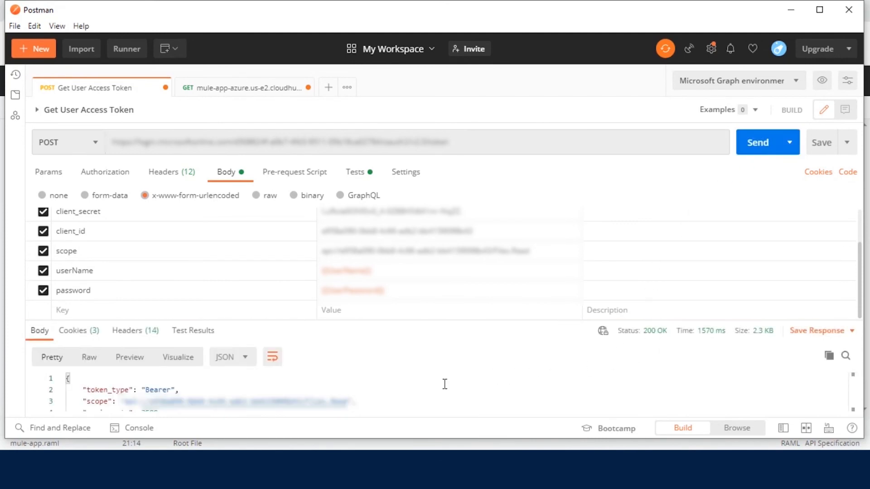
pyautogui.scroll(-3)
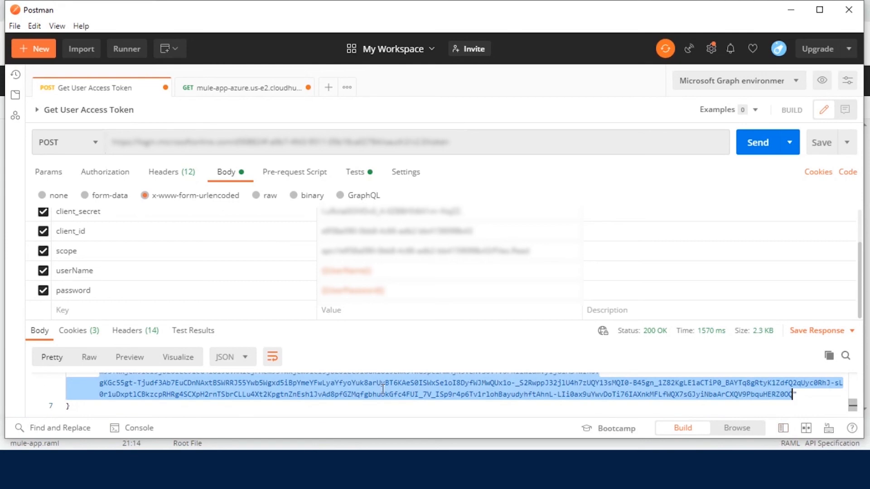
pyautogui.moveTo(265, 286)
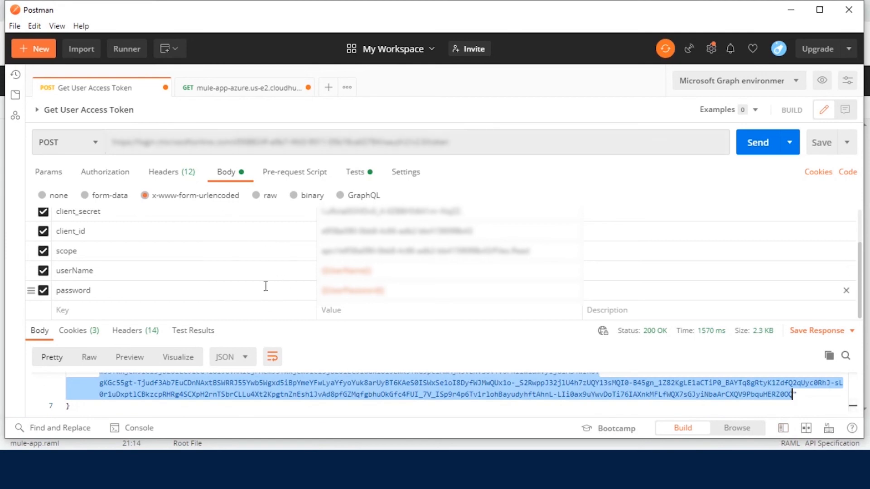
pyautogui.moveTo(213, 95)
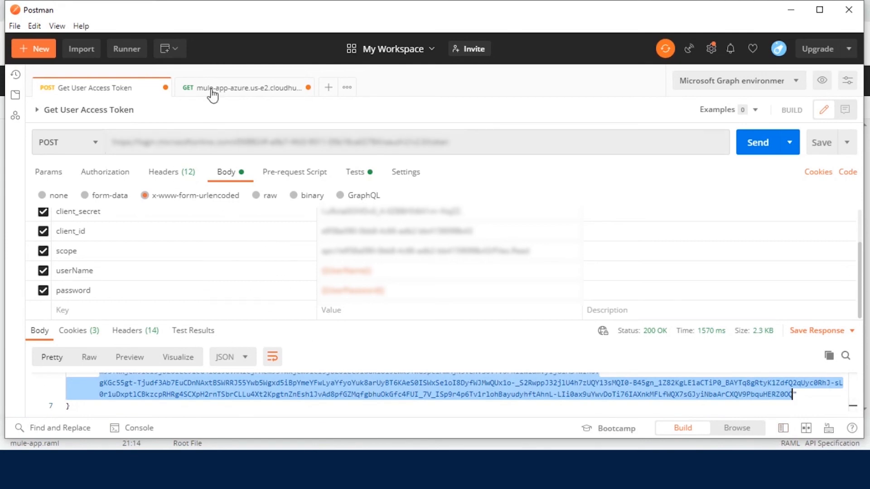
pyautogui.click(244, 87)
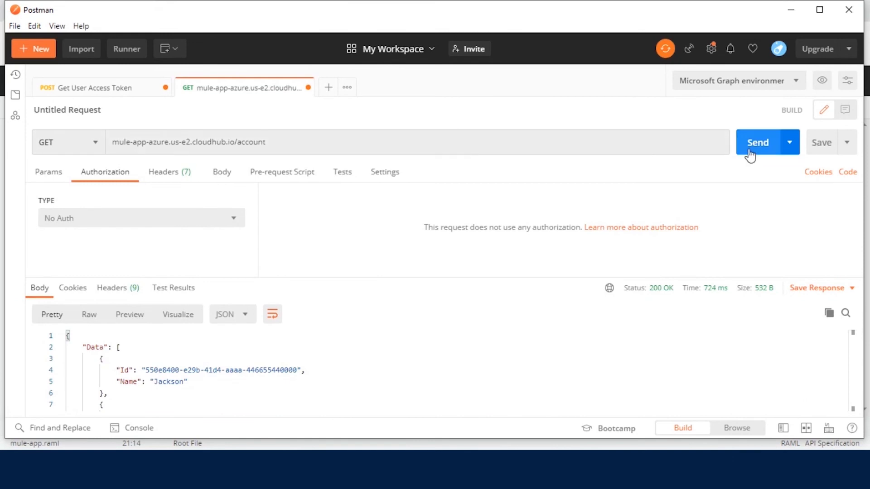
pyautogui.click(756, 141)
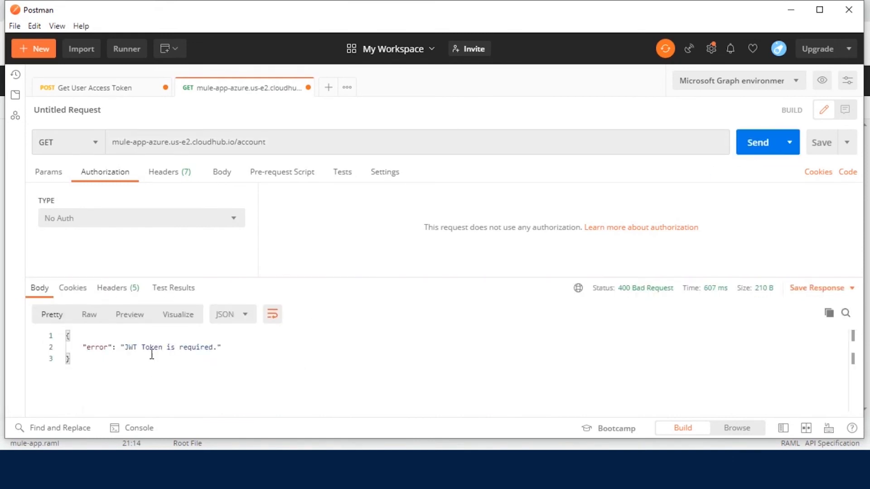
pyautogui.moveTo(173, 288)
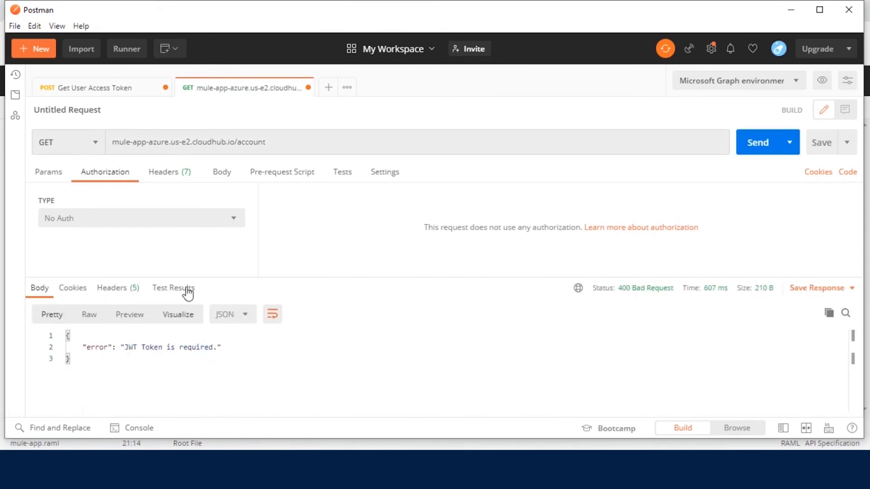
# Authorize the account request with the Azure access token as Bearer Token and get 200 OK with account data.
pyautogui.click(140, 218)
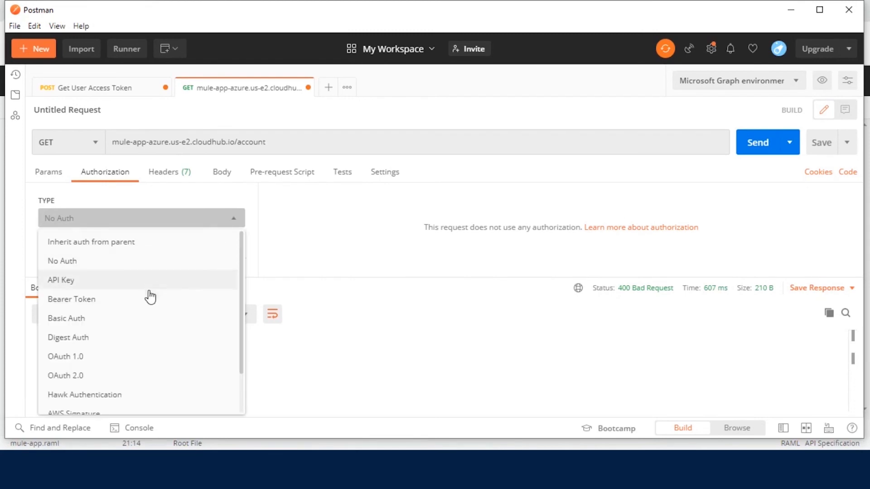
pyautogui.click(71, 299)
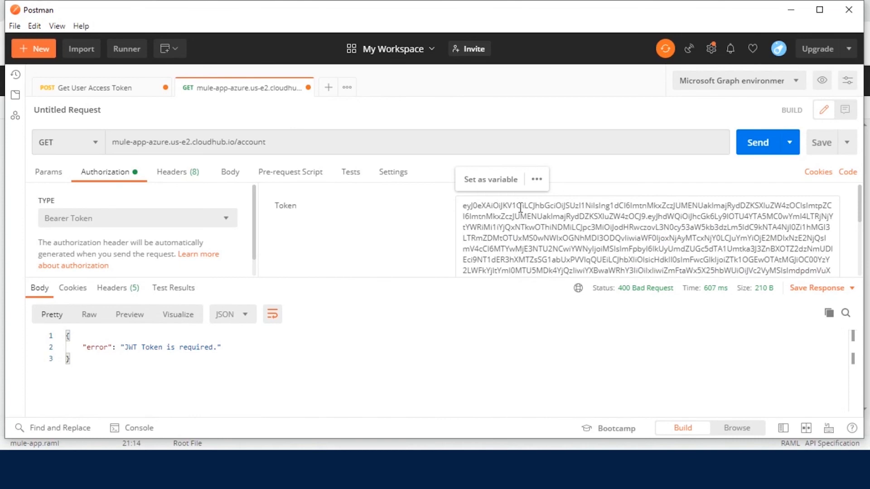
pyautogui.click(758, 142)
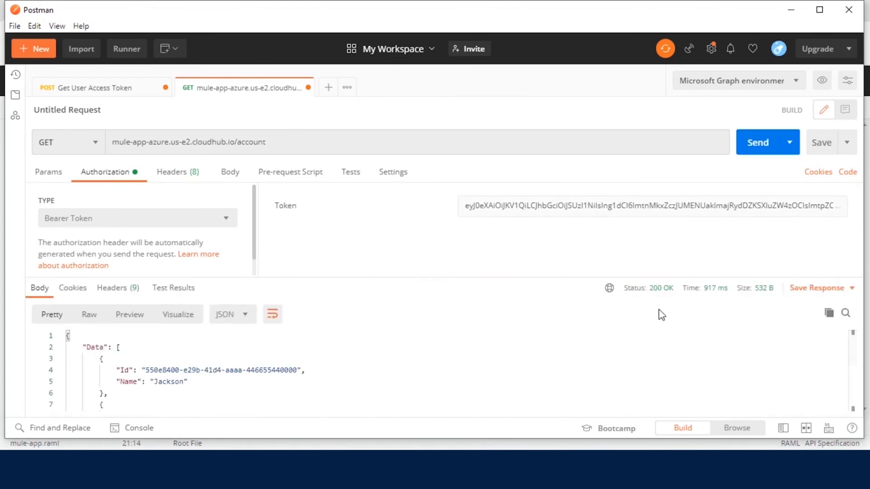
pyautogui.moveTo(660, 288)
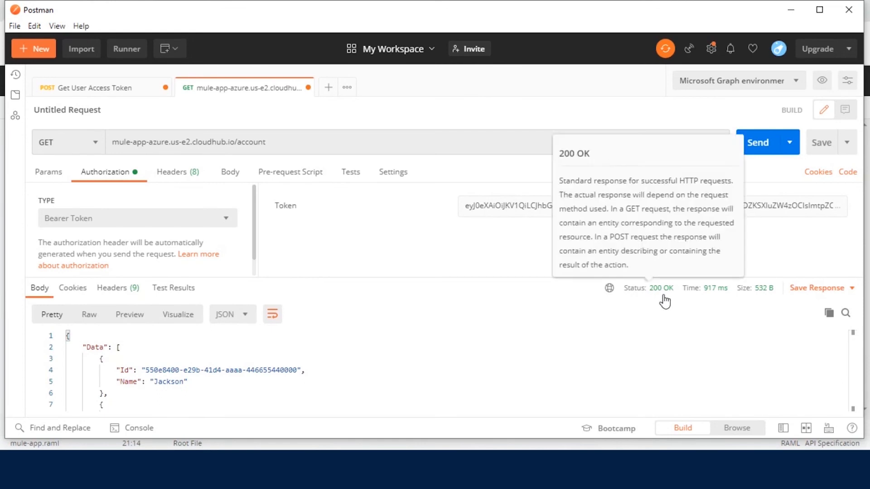